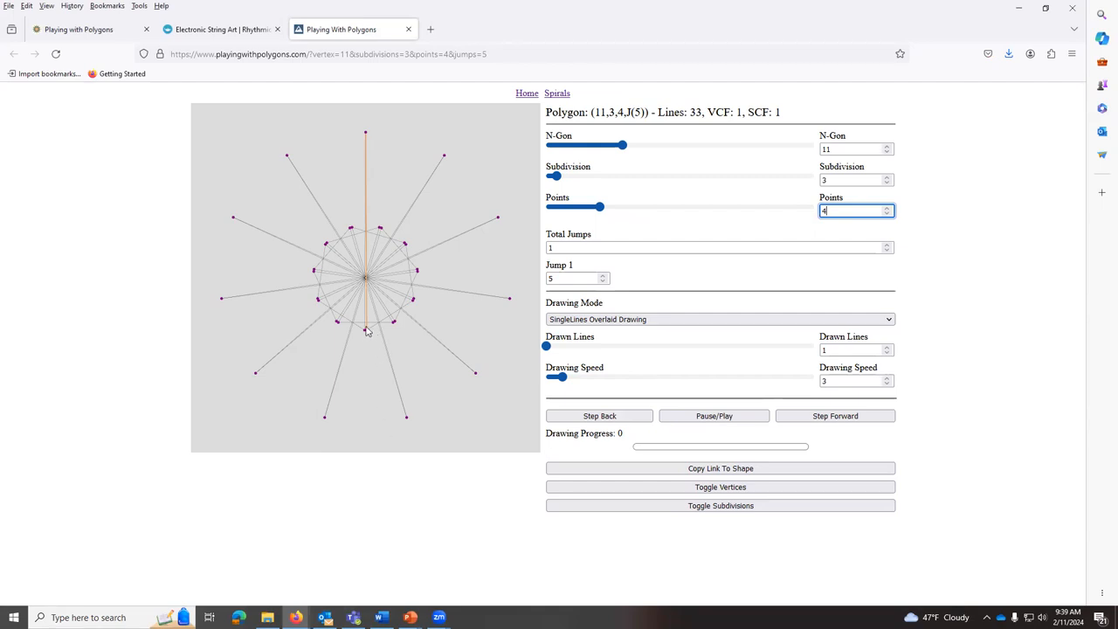
pyautogui.moveTo(369, 334)
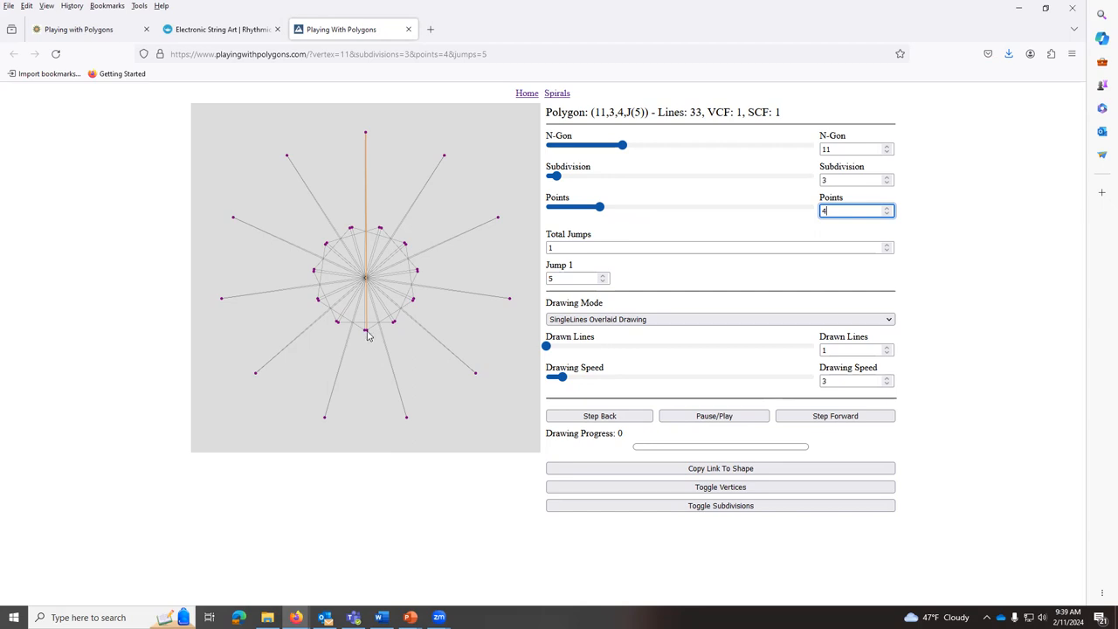
pyautogui.moveTo(366, 339)
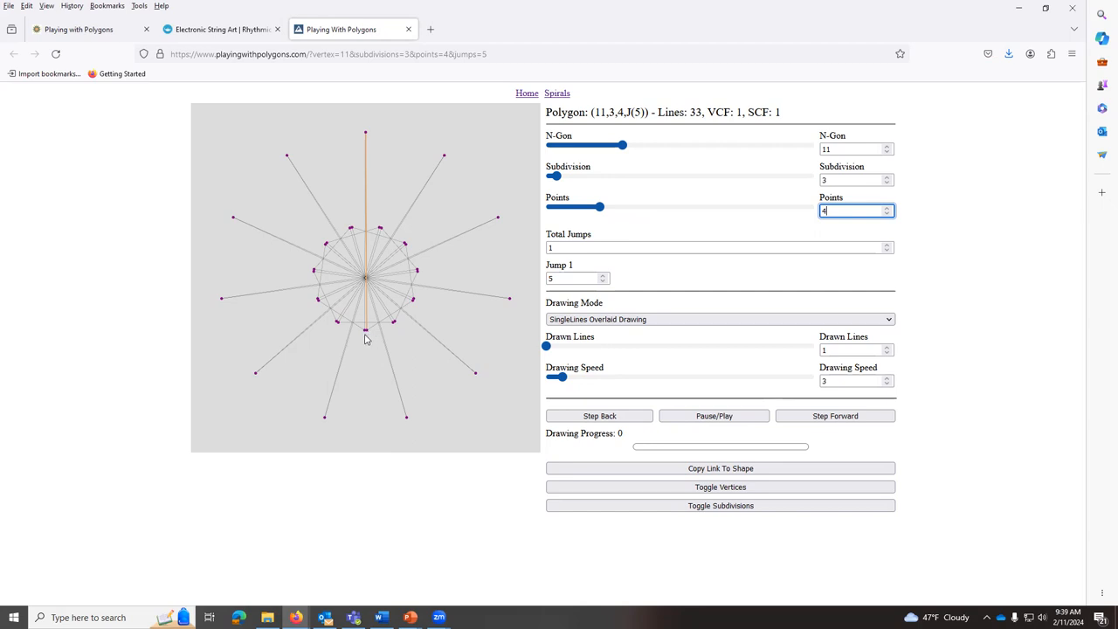
pyautogui.moveTo(509, 280)
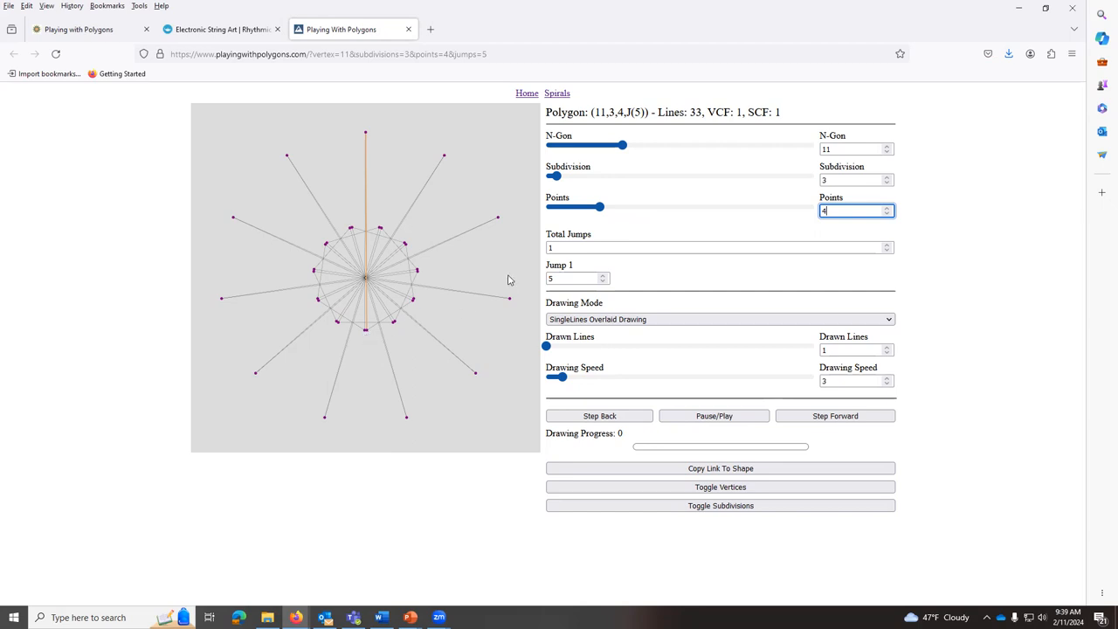
# - Try jump values of 4 and 5 on the current figure
pyautogui.click(572, 278)
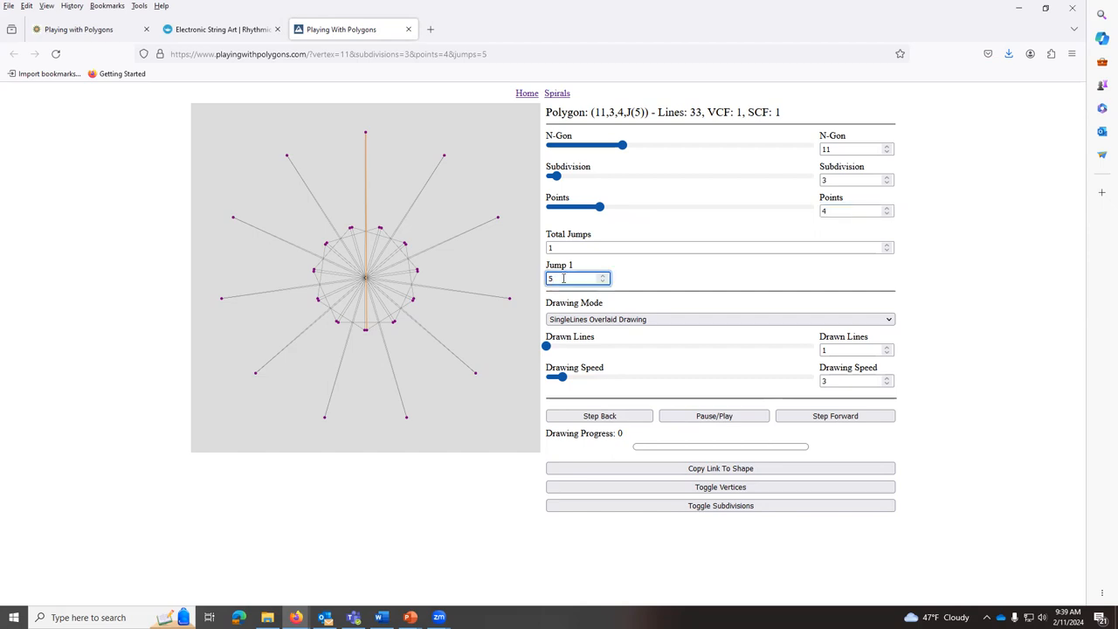
pyautogui.write('4')
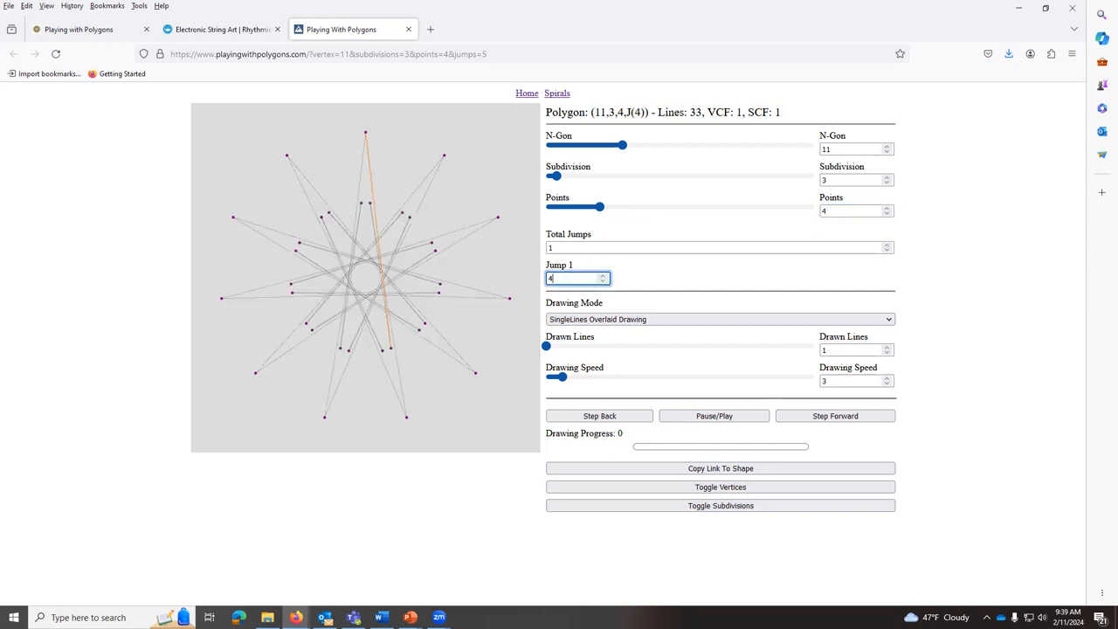
pyautogui.write('5')
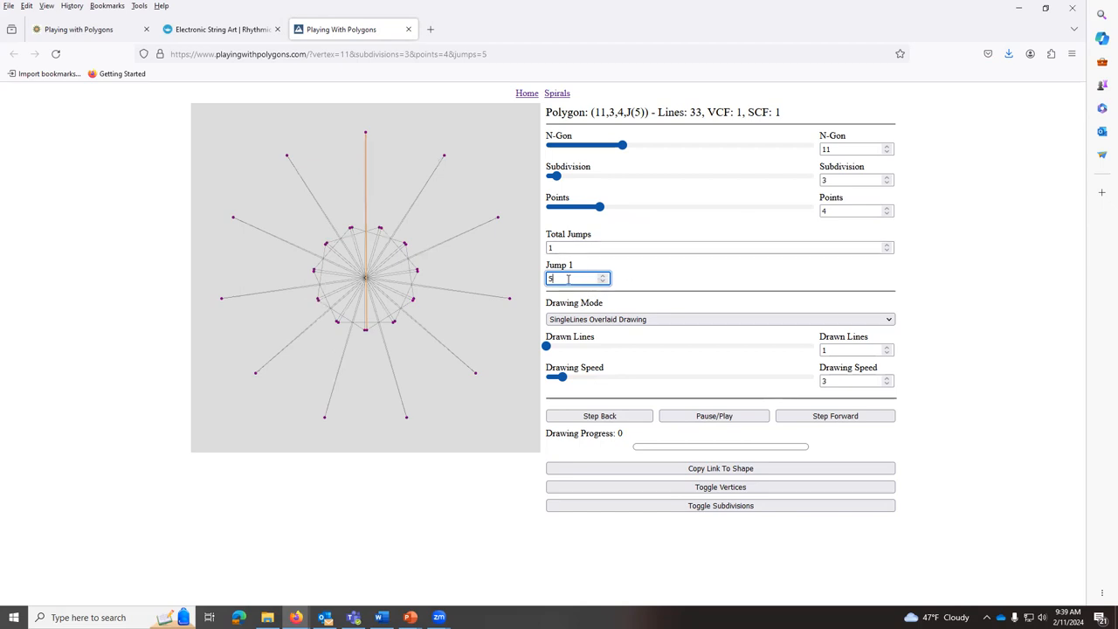
pyautogui.click(610, 275)
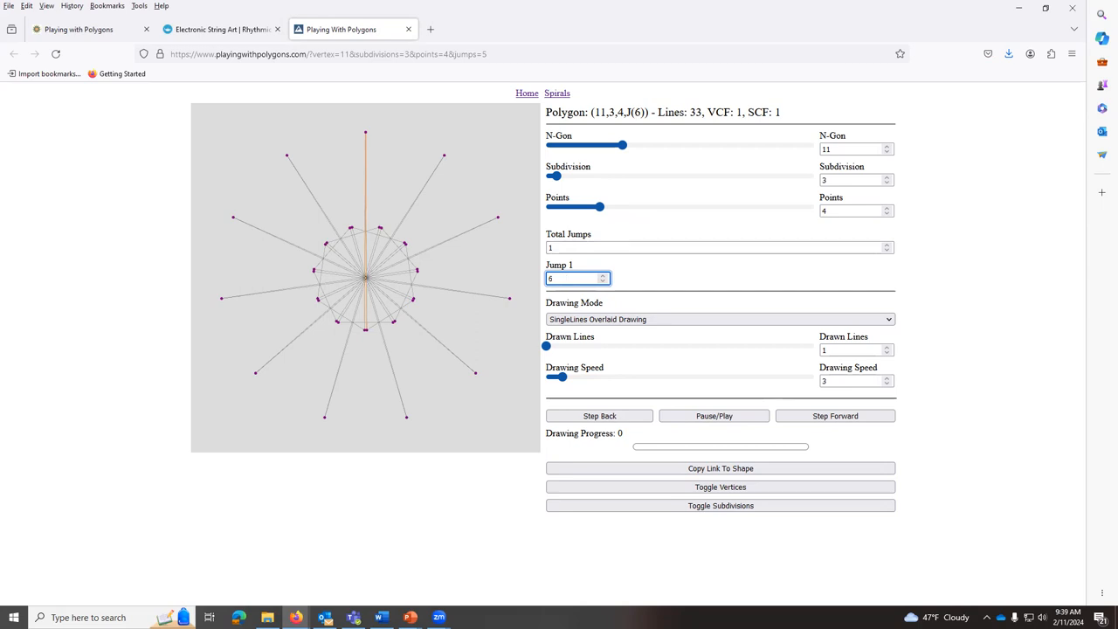
pyautogui.write('5')
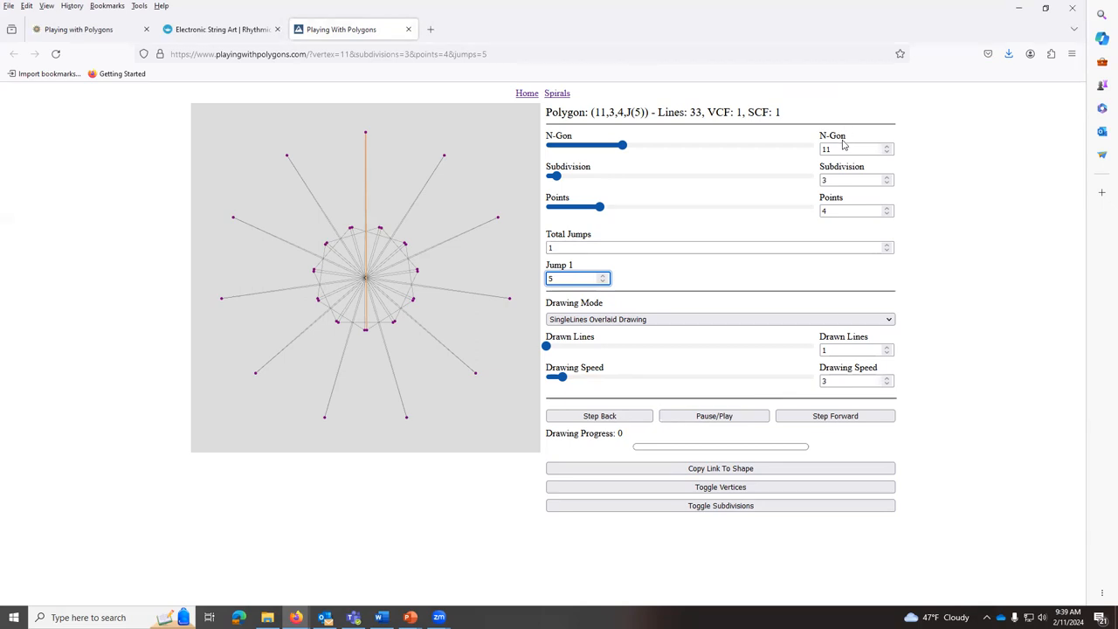
# - Change the polygon to 9 sides, then 7 sides with a jump of 3
pyautogui.click(851, 149)
pyautogui.write('9')
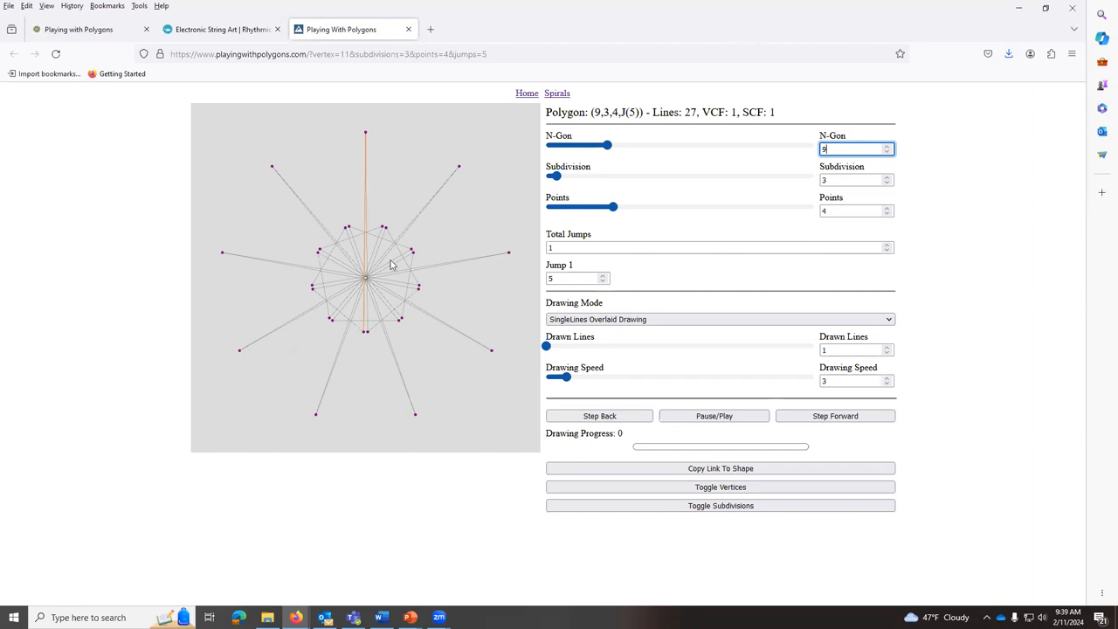
pyautogui.moveTo(362, 331)
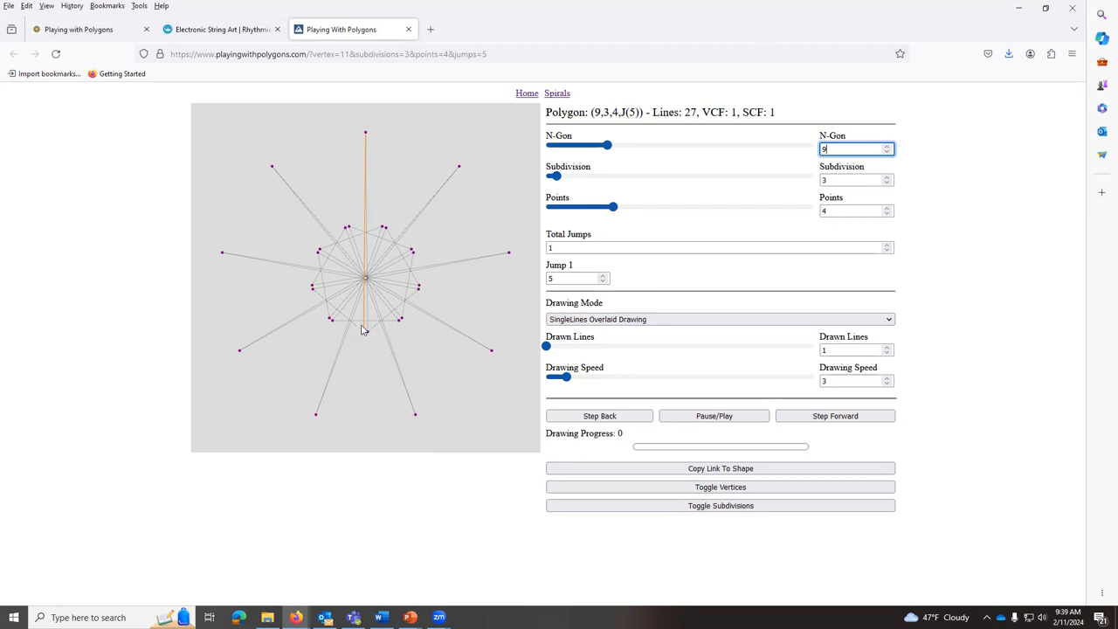
pyautogui.moveTo(597, 264)
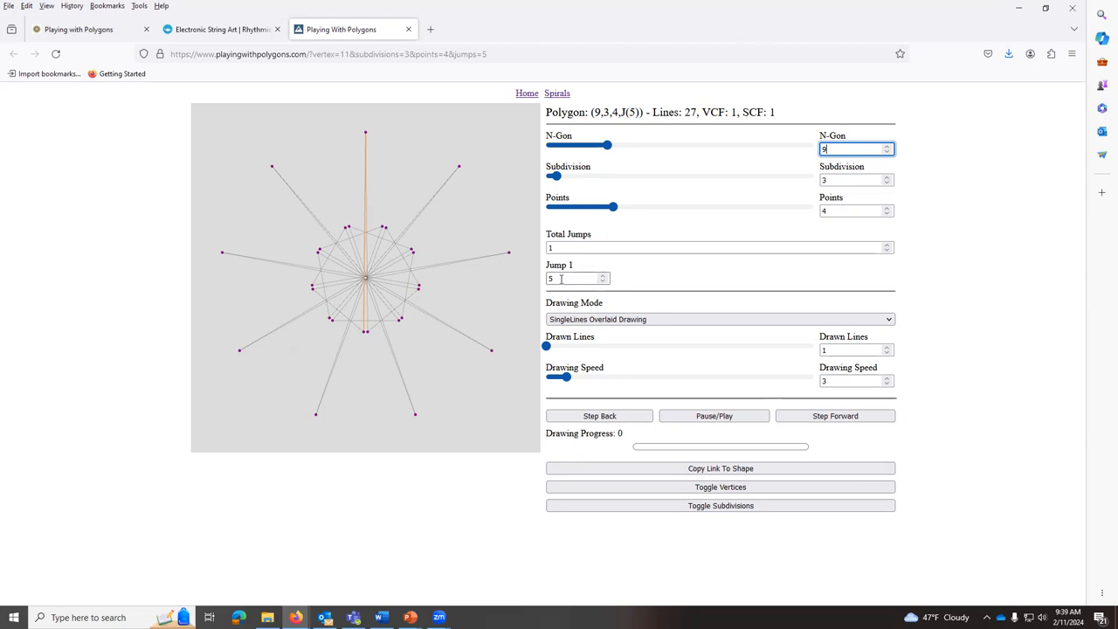
pyautogui.click(569, 278)
pyautogui.write('4')
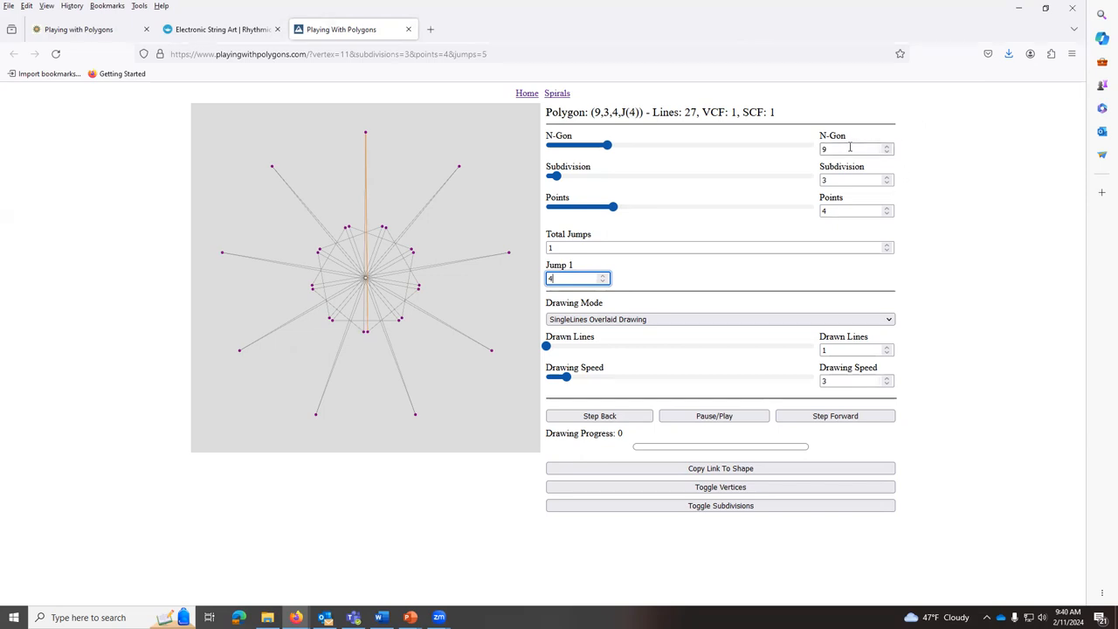
pyautogui.click(852, 148)
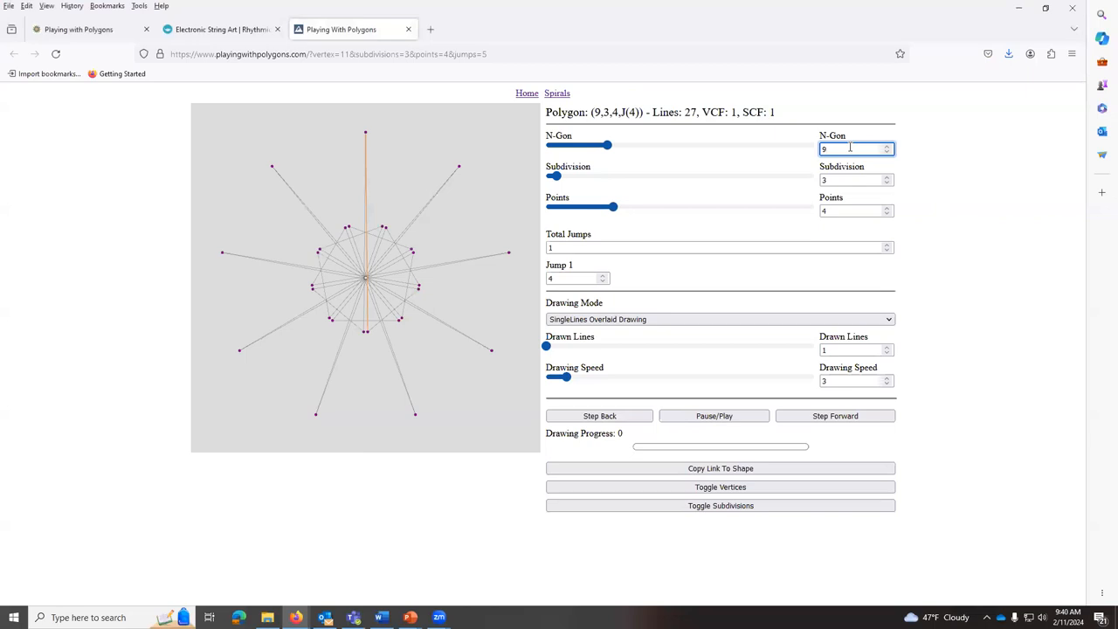
pyautogui.write('7')
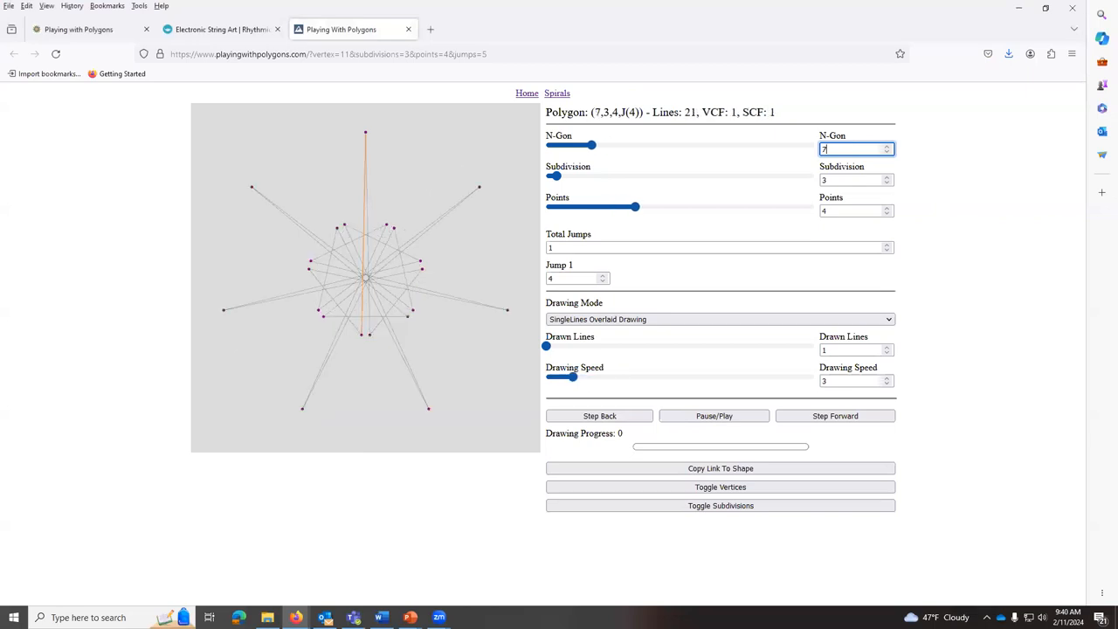
pyautogui.moveTo(849, 148)
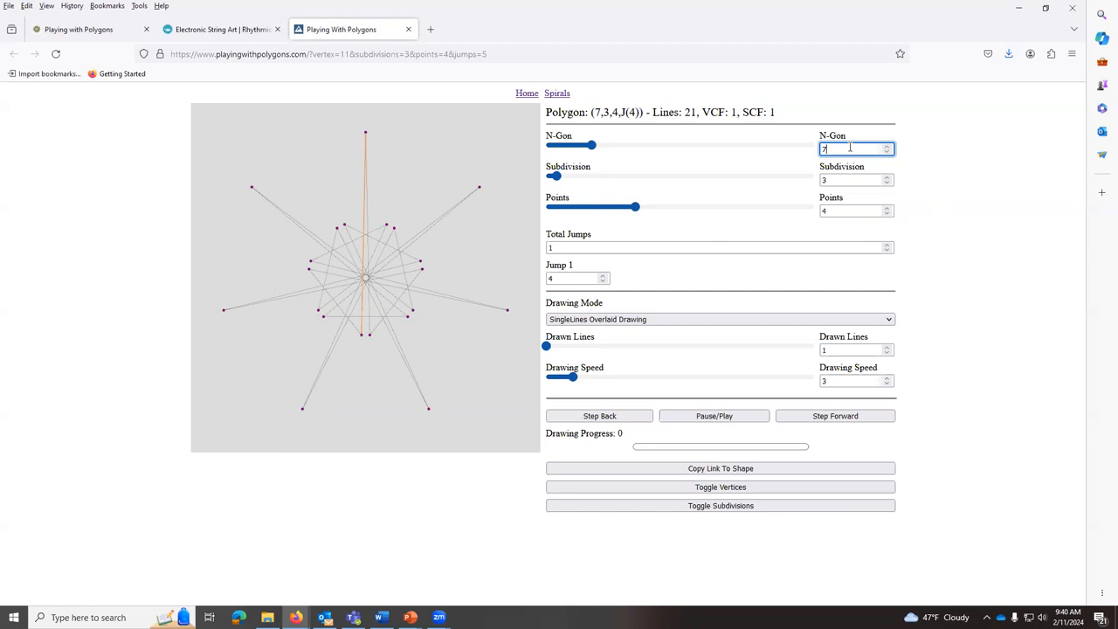
pyautogui.click(572, 278)
pyautogui.write('3')
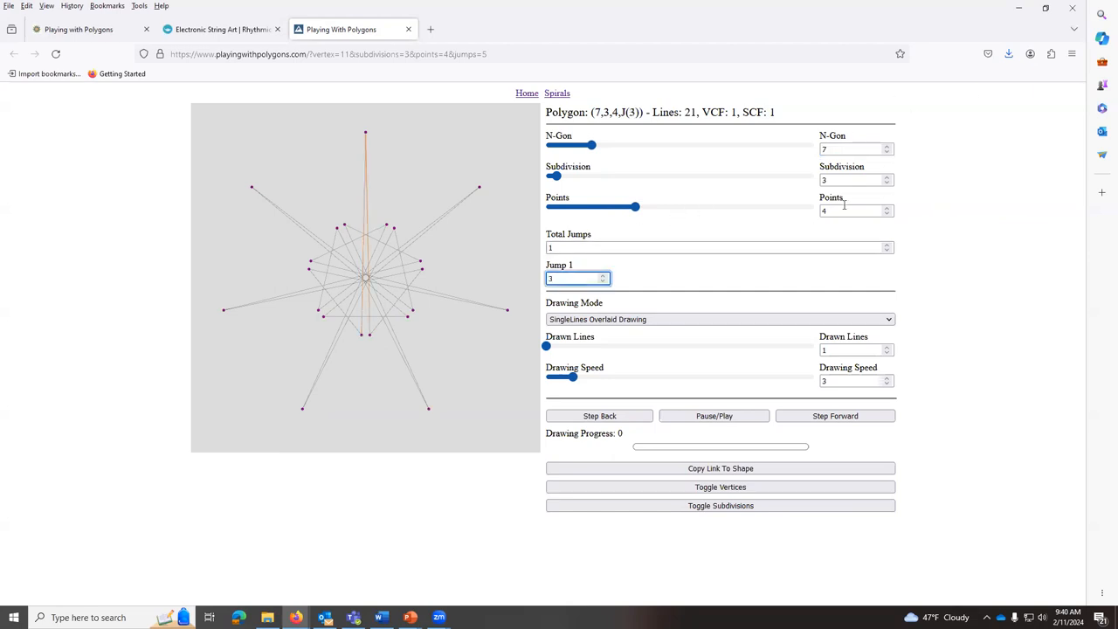
# - Try a 5-gon with jump 2 and a 3-gon, then set jump 5 and 11 sides
pyautogui.click(854, 149)
pyautogui.write('5')
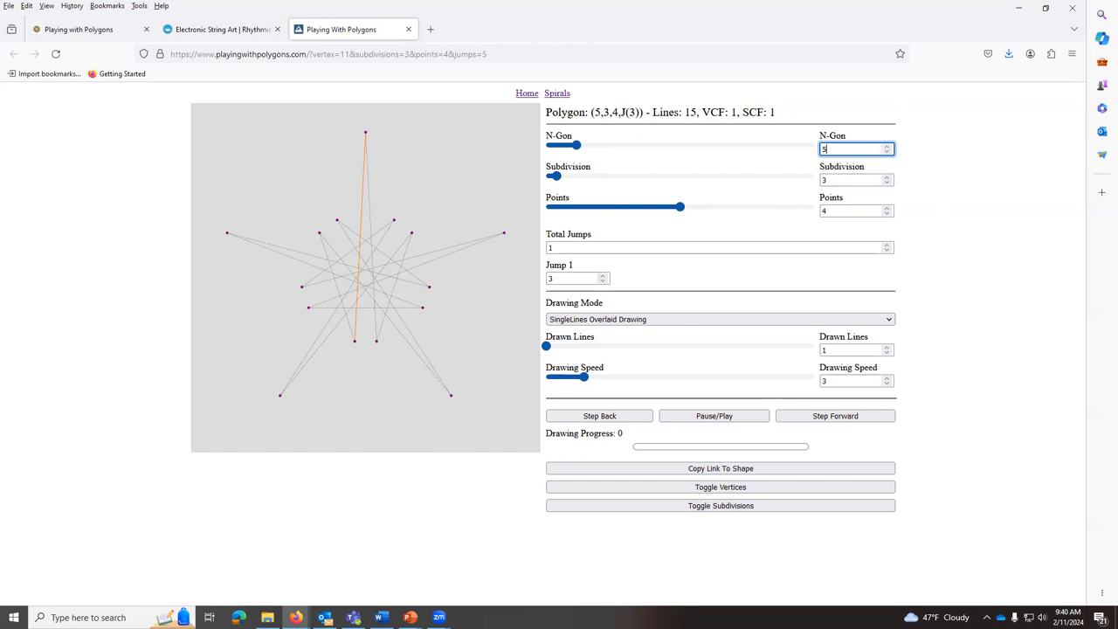
pyautogui.moveTo(339, 379)
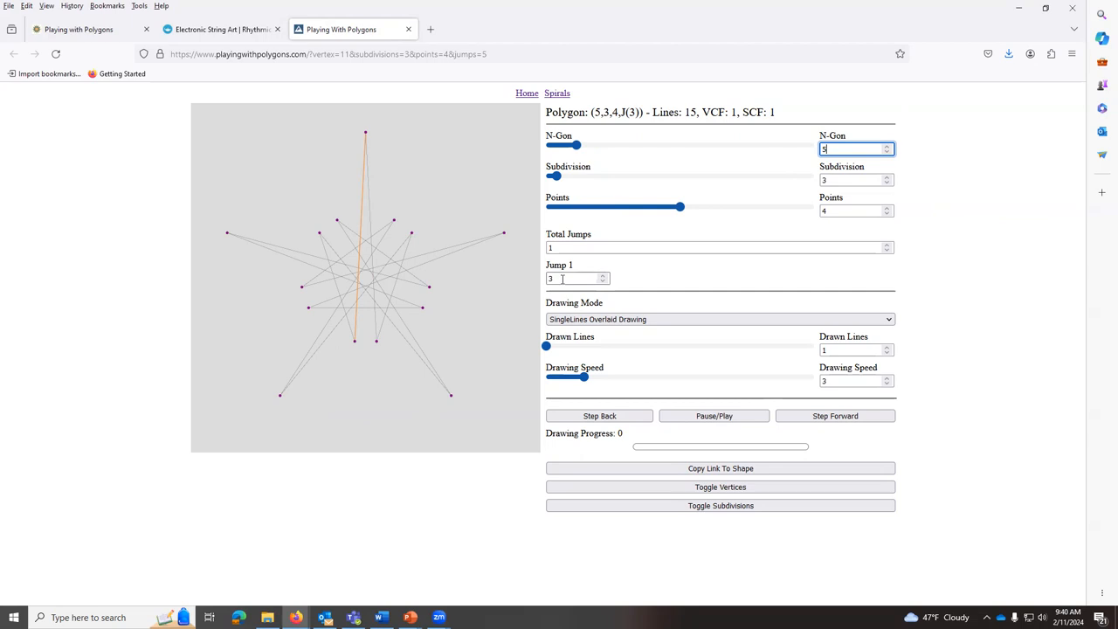
pyautogui.click(572, 278)
pyautogui.write('2')
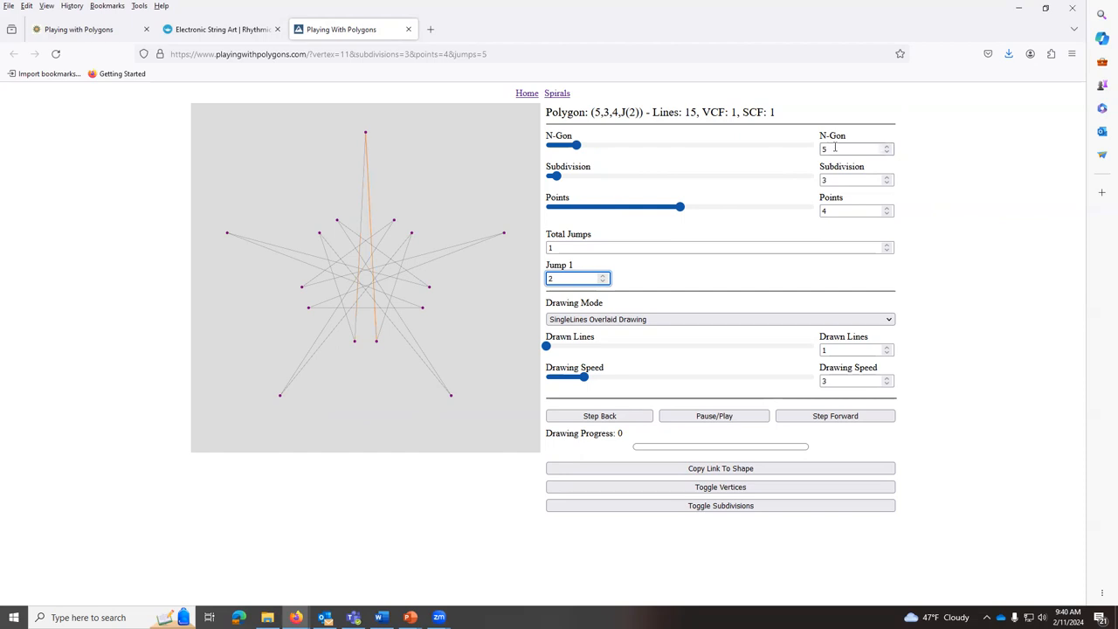
pyautogui.click(852, 148)
pyautogui.write('3')
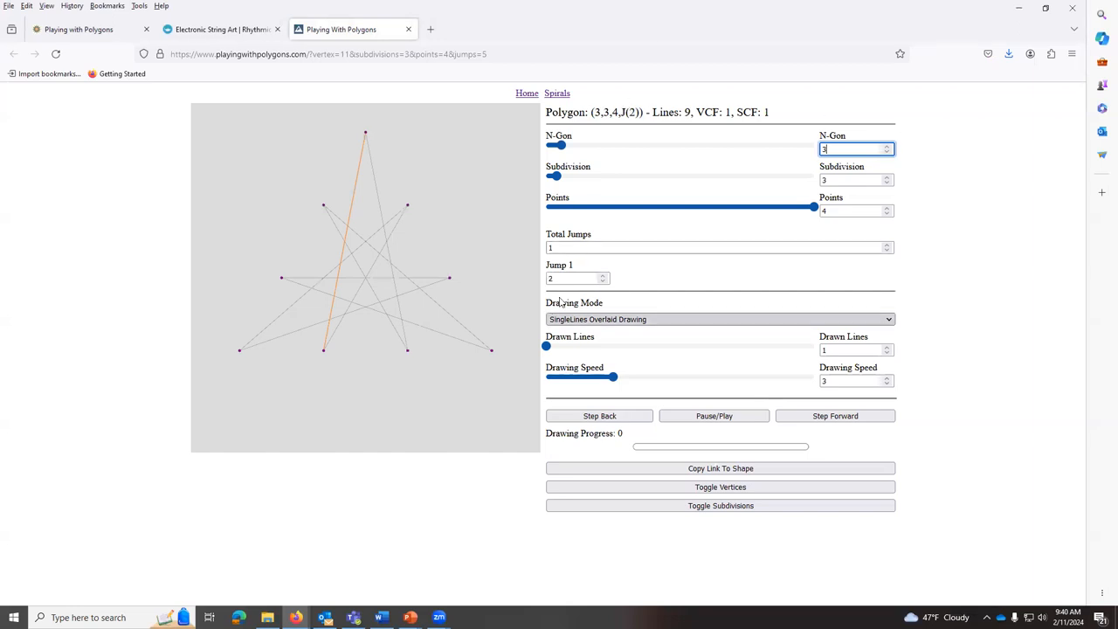
pyautogui.click(572, 277)
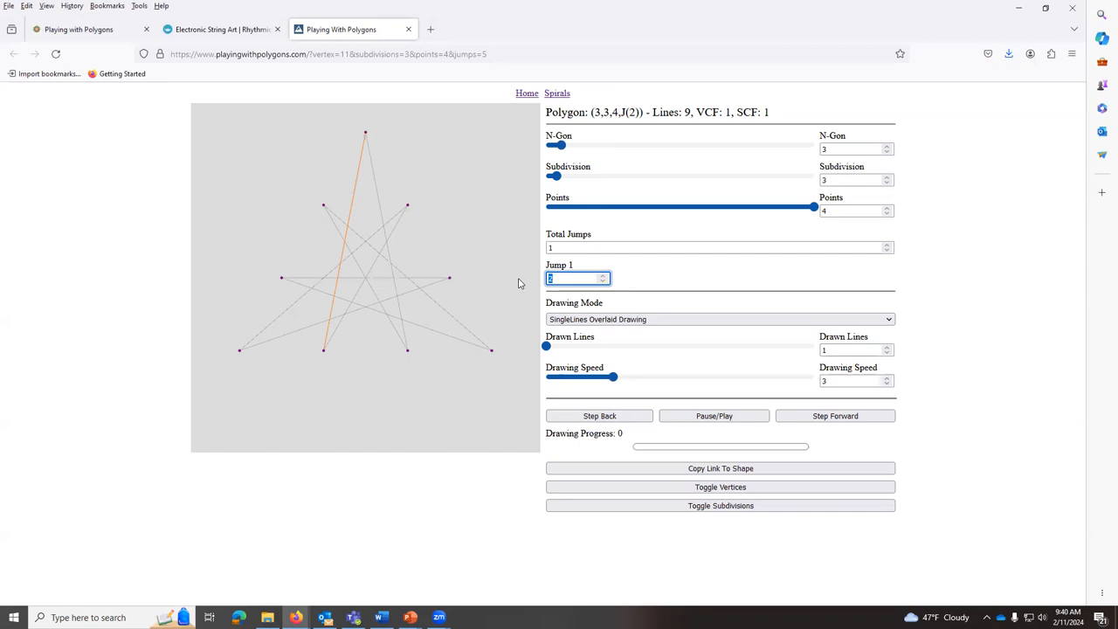
pyautogui.write('5')
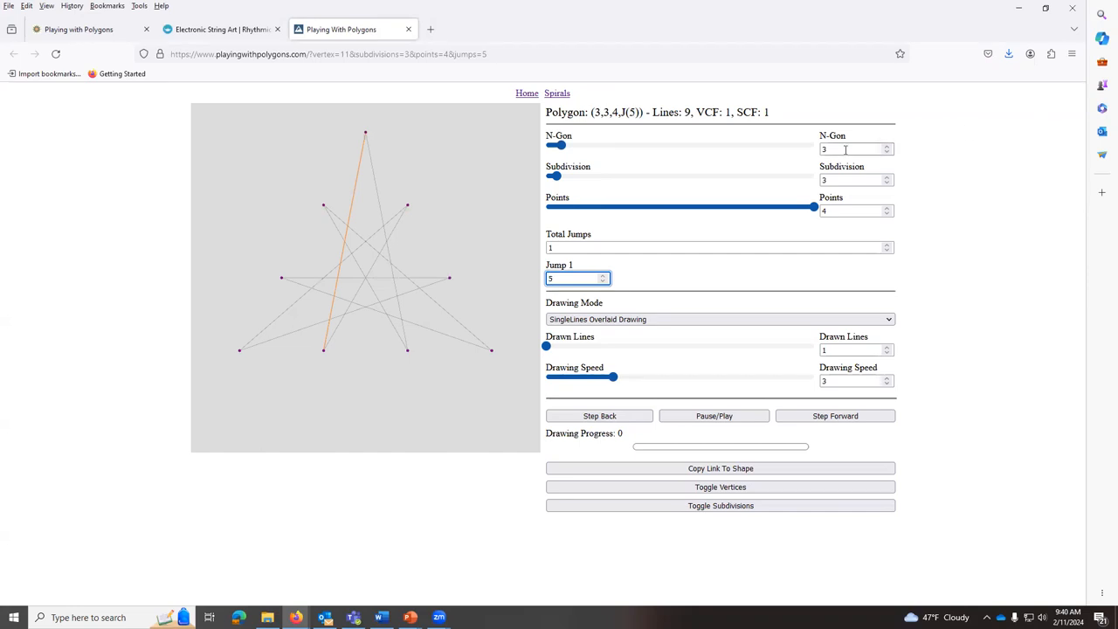
pyautogui.write('11')
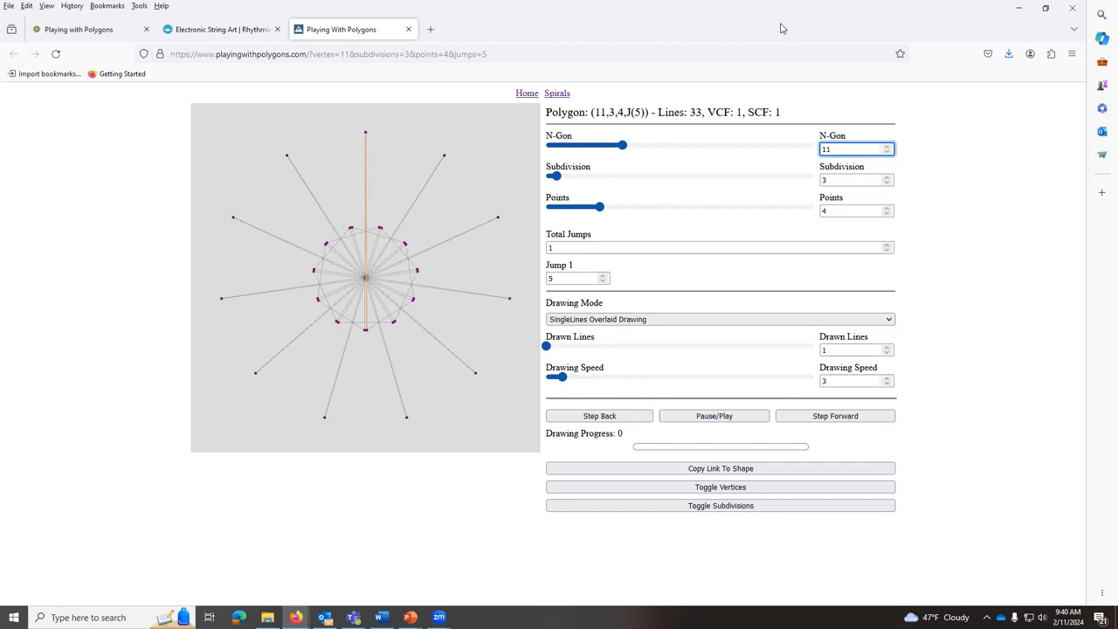
# - Try 13- and 15-gon versions of the star, adjusting the jump each time
pyautogui.click(571, 278)
pyautogui.write('6')
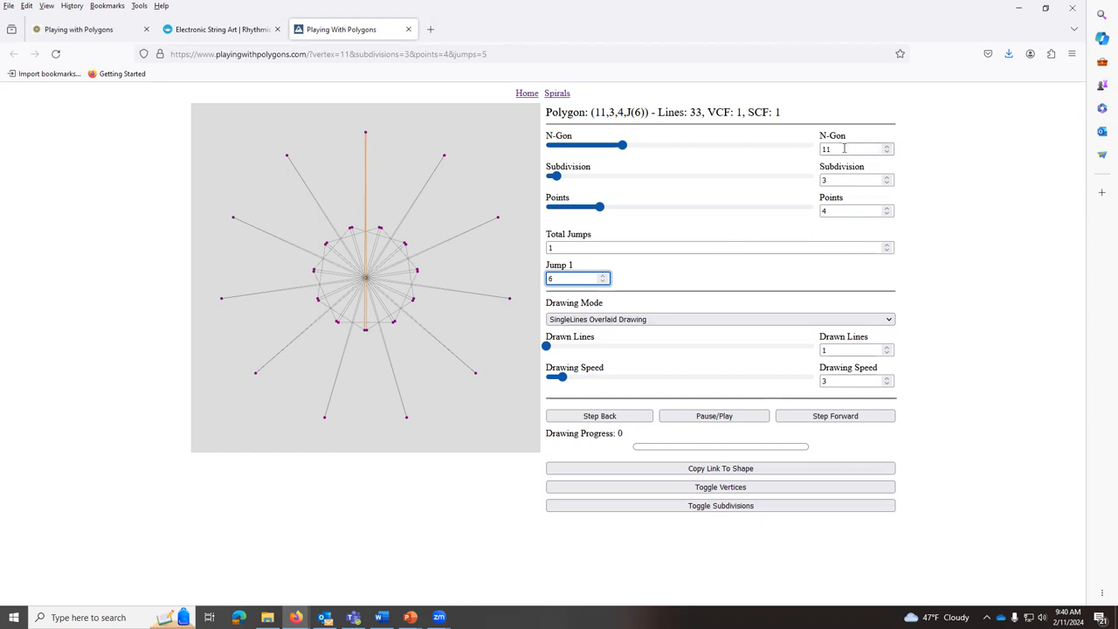
pyautogui.click(852, 148)
pyautogui.write('13')
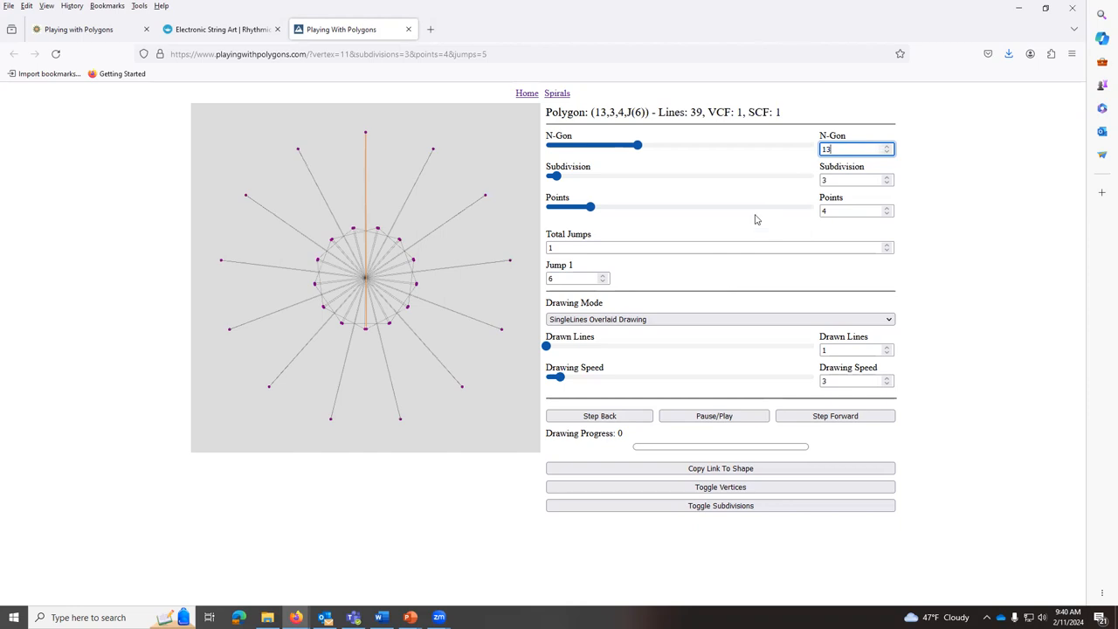
pyautogui.click(572, 278)
pyautogui.write('7')
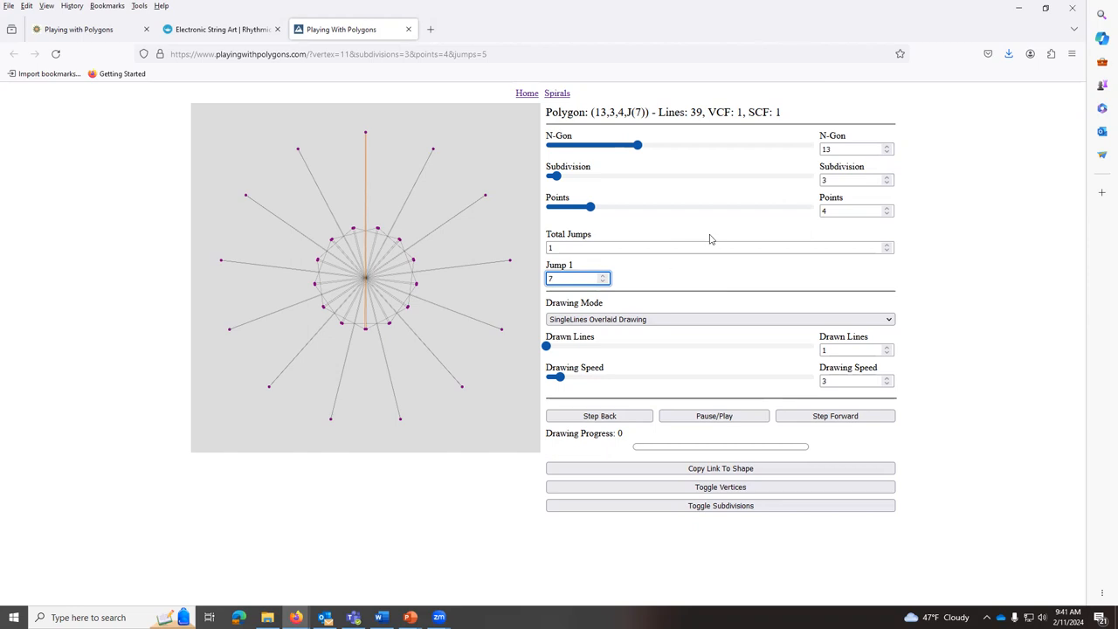
pyautogui.click(851, 148)
pyautogui.write('15')
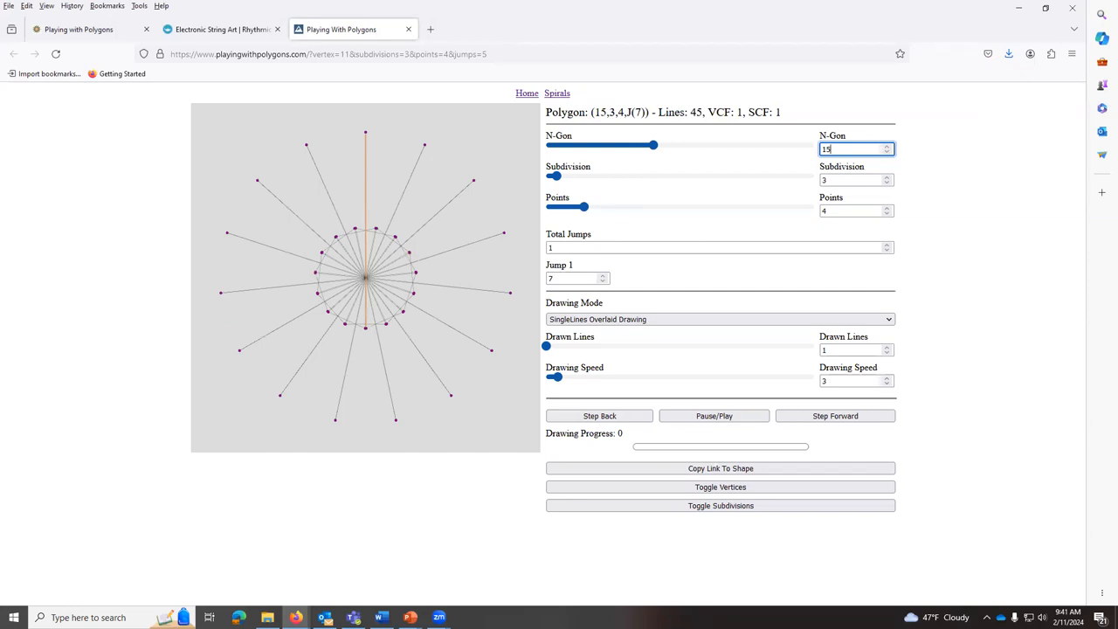
# - Toggle the subdivision markers off and back on, then re-edit the jump value
pyautogui.click(719, 505)
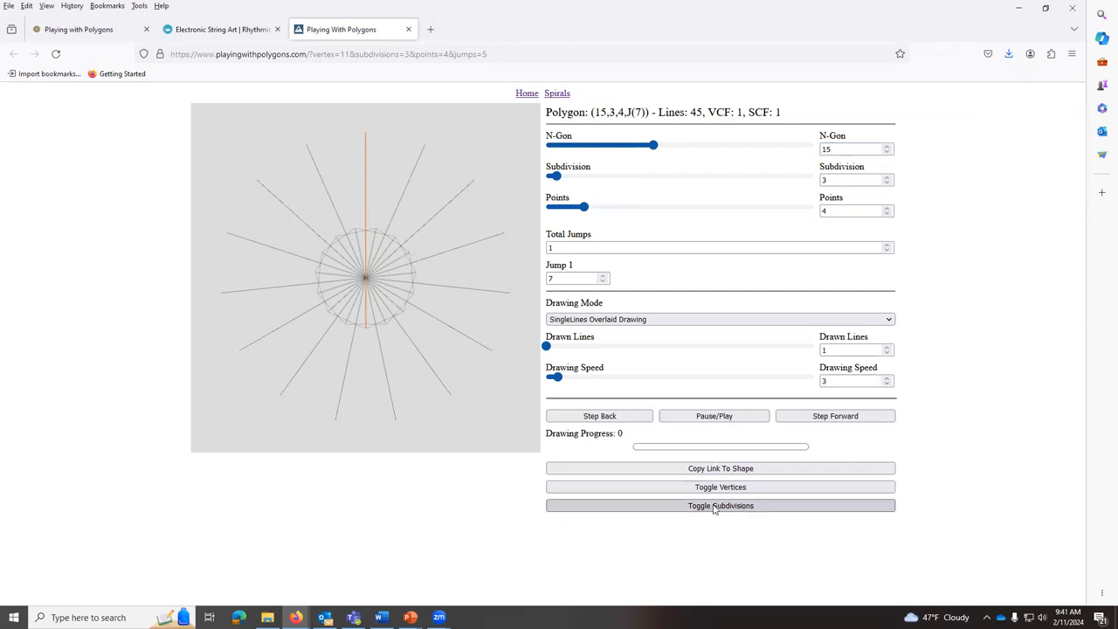
pyautogui.click(720, 505)
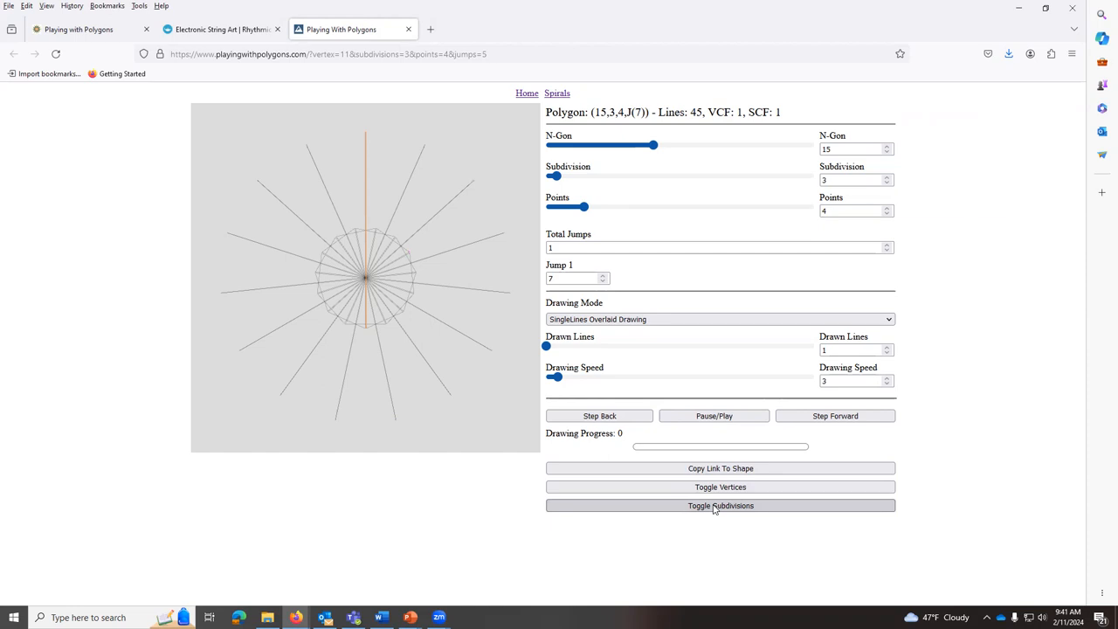
pyautogui.click(720, 505)
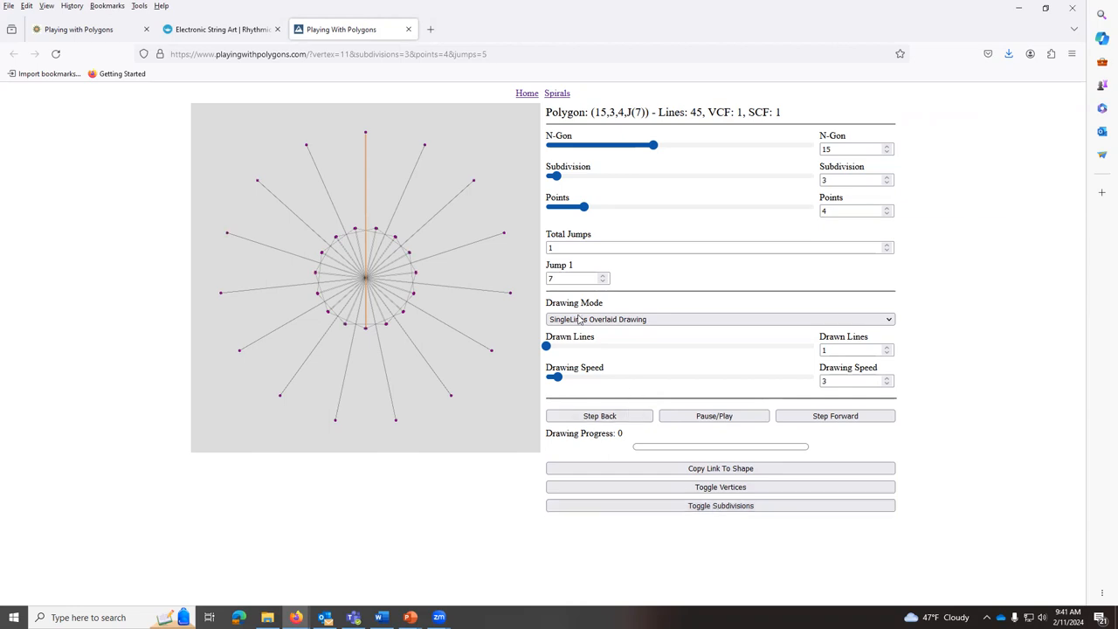
pyautogui.click(603, 281)
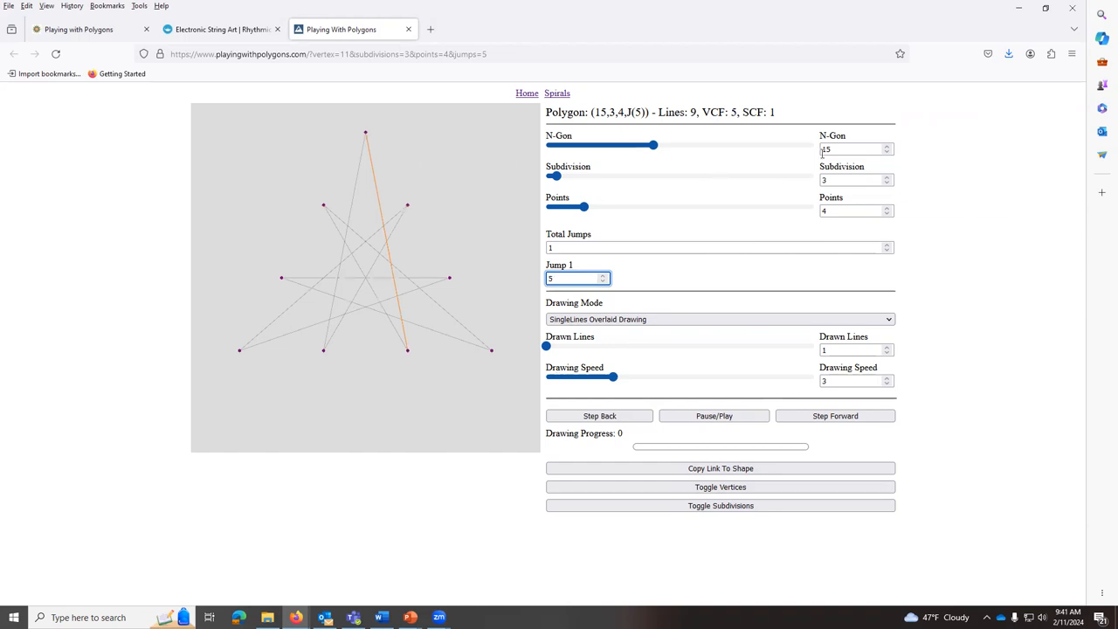
pyautogui.write('12')
pyautogui.click(856, 210)
pyautogui.write('5')
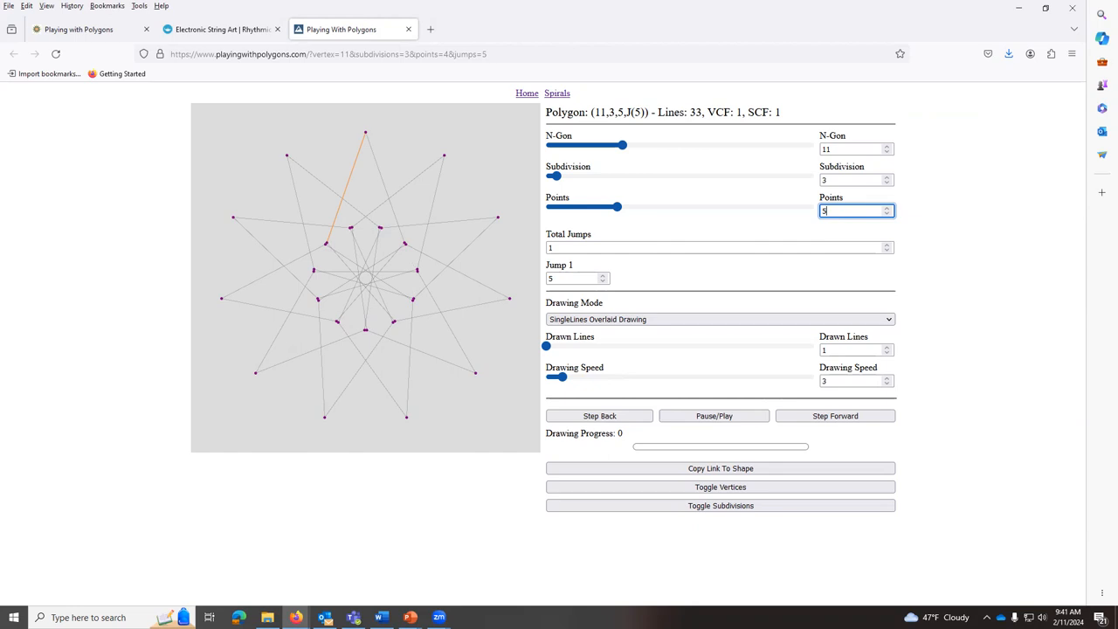
# - Change the N-Gon value from 11 to 12 sides
pyautogui.click(849, 148)
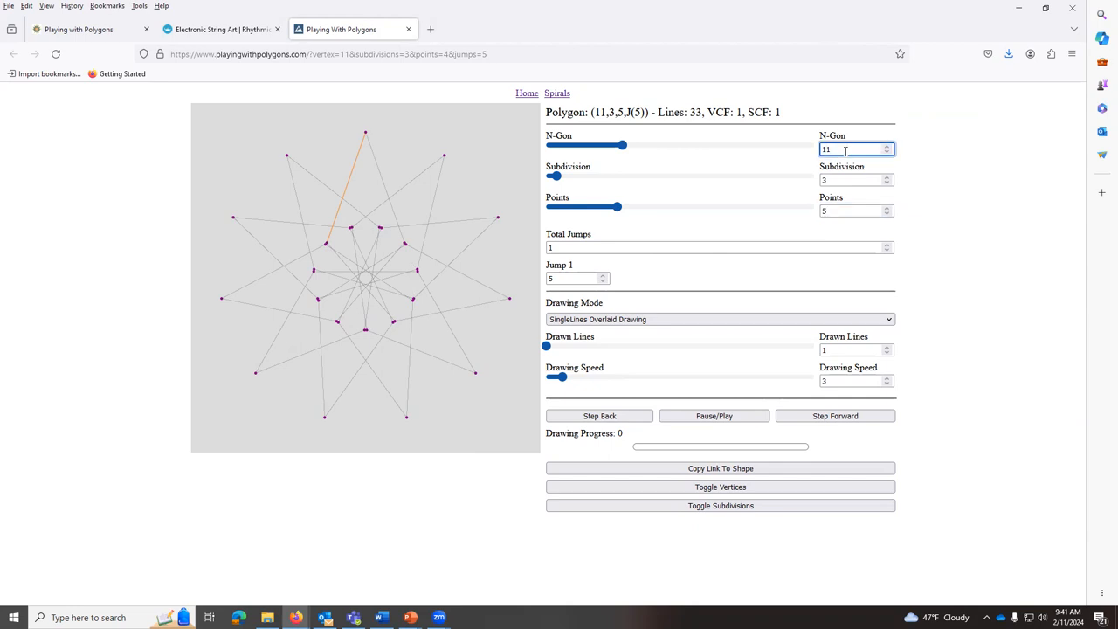
pyautogui.click(884, 145)
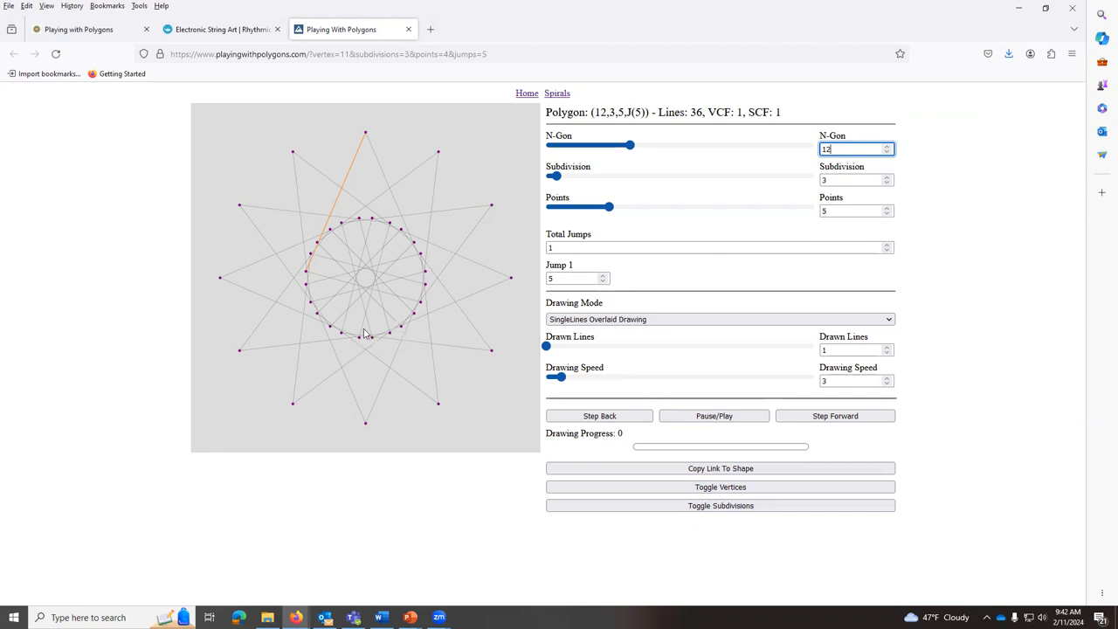
pyautogui.moveTo(383, 342)
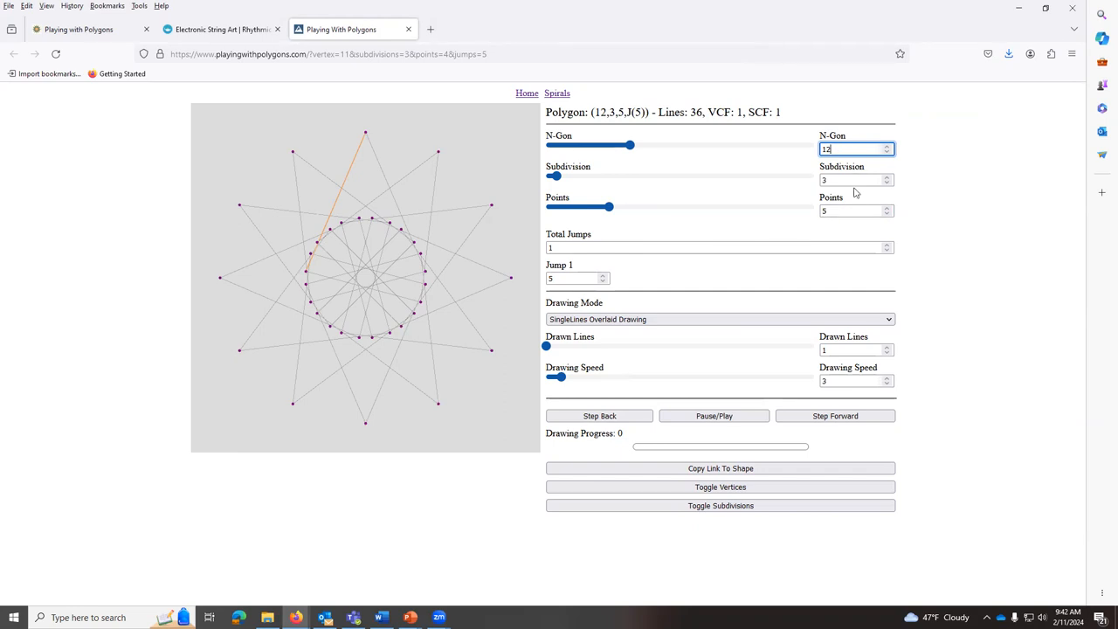
pyautogui.click(852, 180)
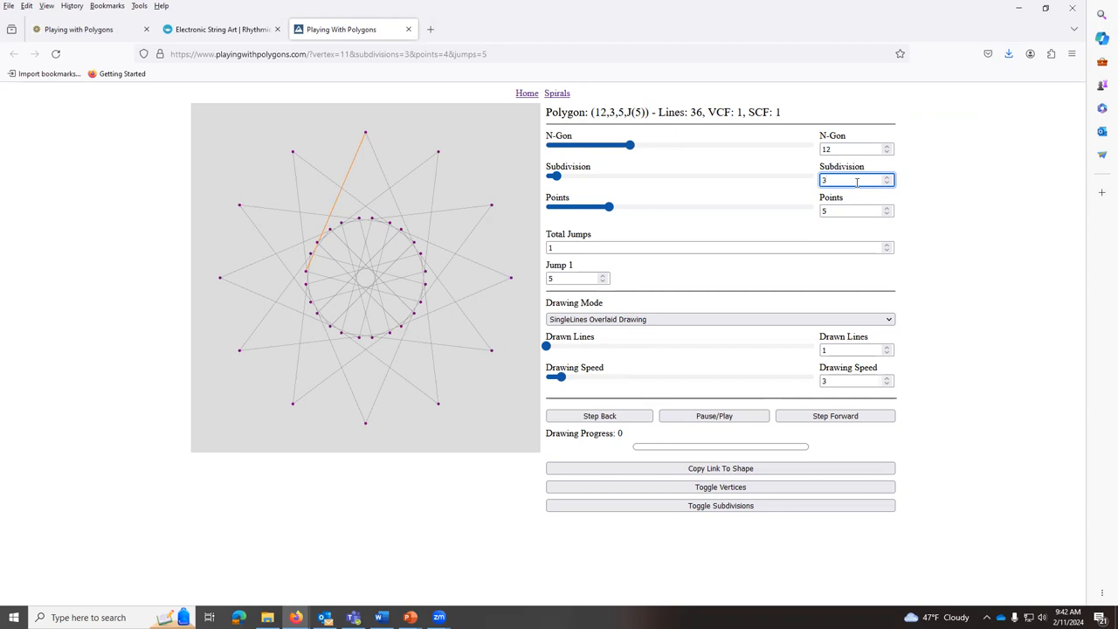
# - Step the Subdivision spinner up from 3 through 4 and 7 to 8
pyautogui.click(889, 176)
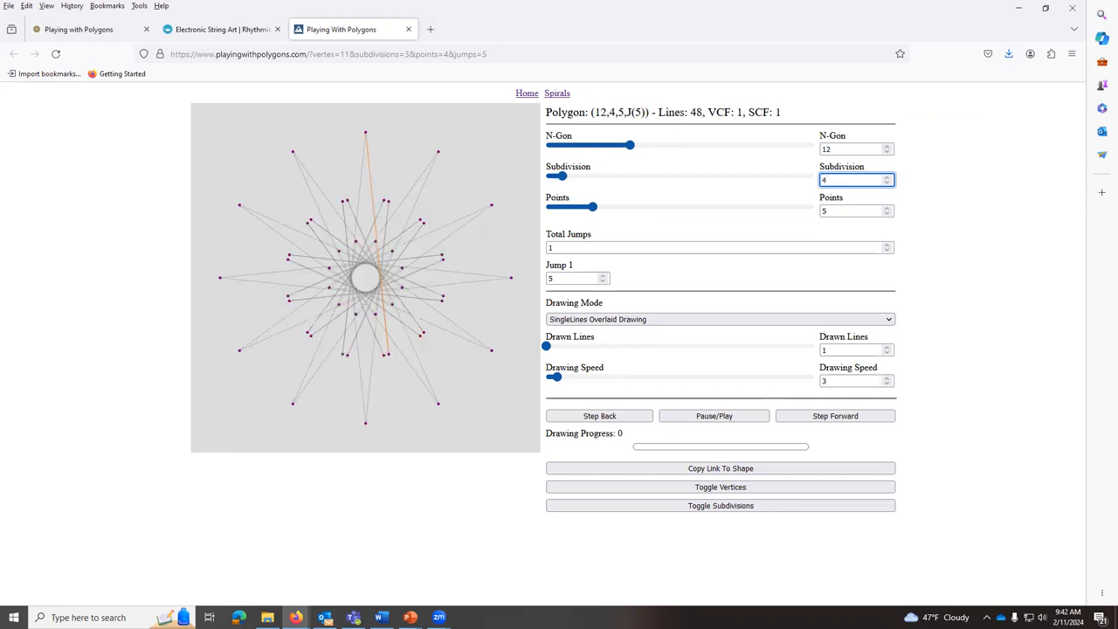
pyautogui.click(888, 176)
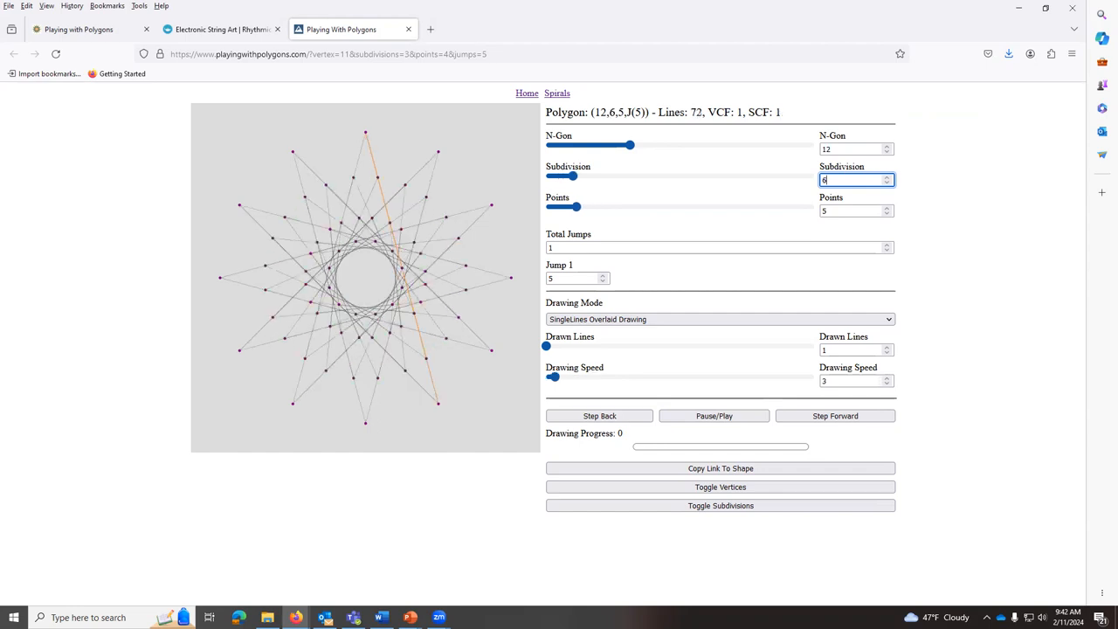
pyautogui.click(888, 176)
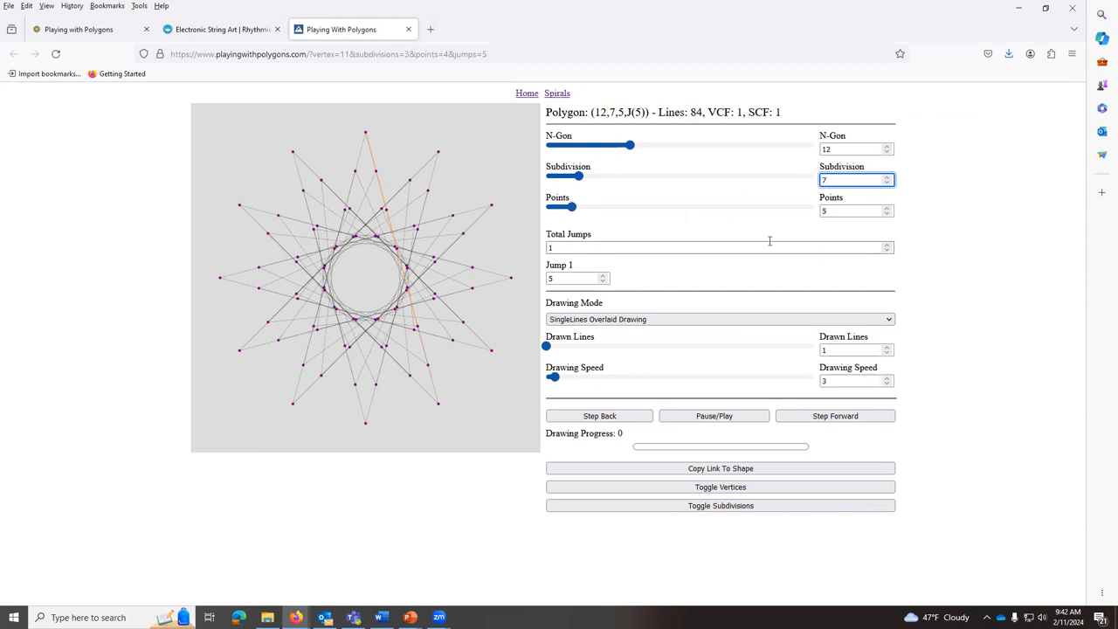
pyautogui.moveTo(363, 321)
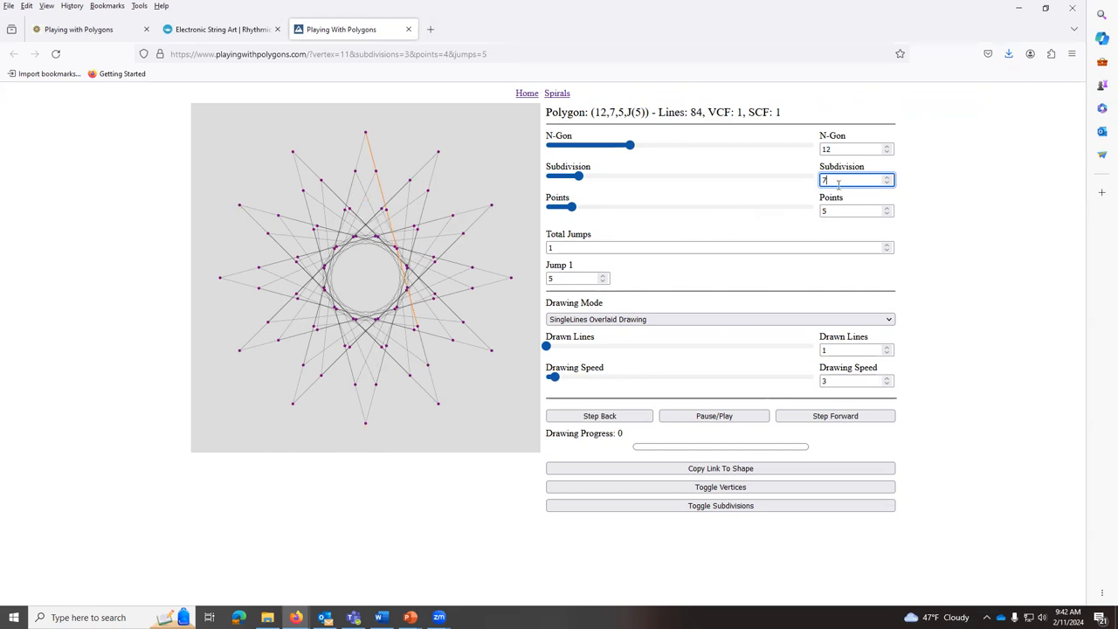
pyautogui.click(887, 176)
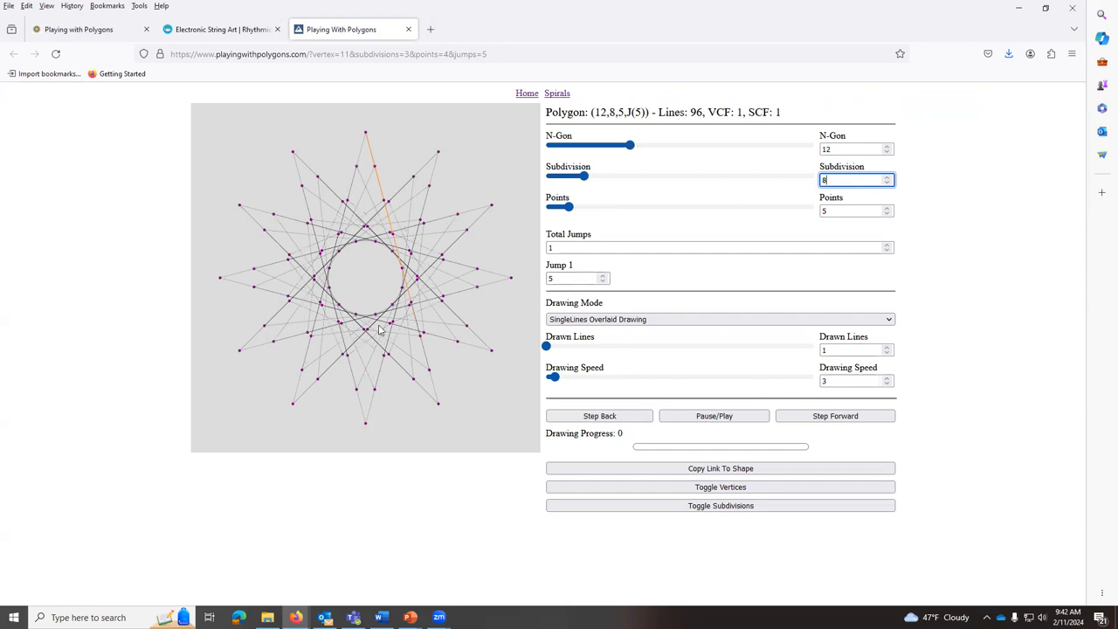
pyautogui.moveTo(369, 214)
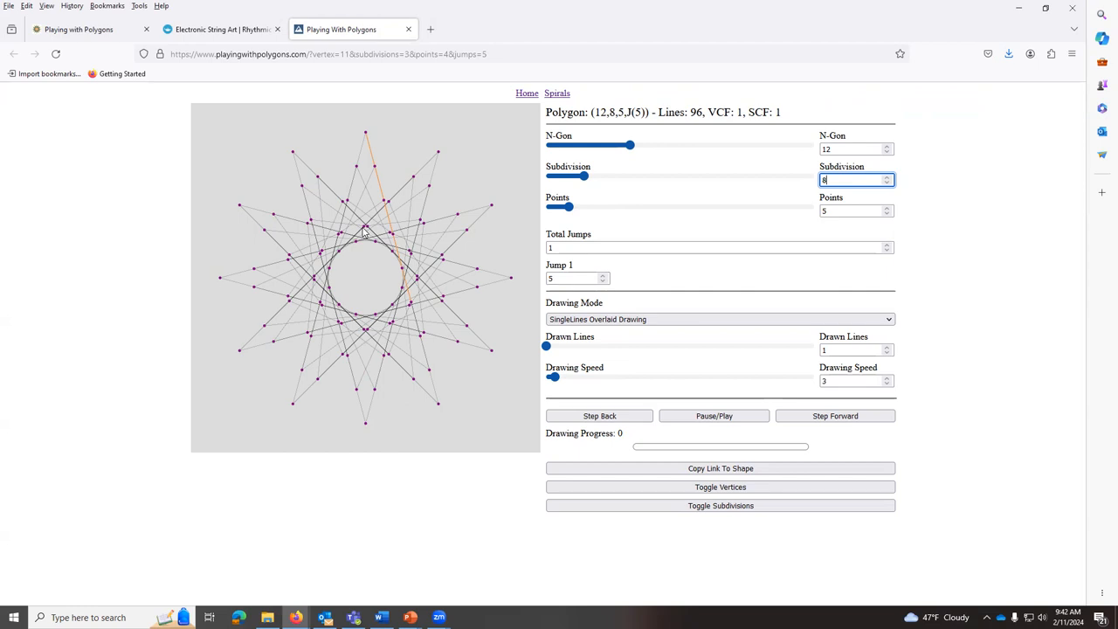
pyautogui.moveTo(369, 338)
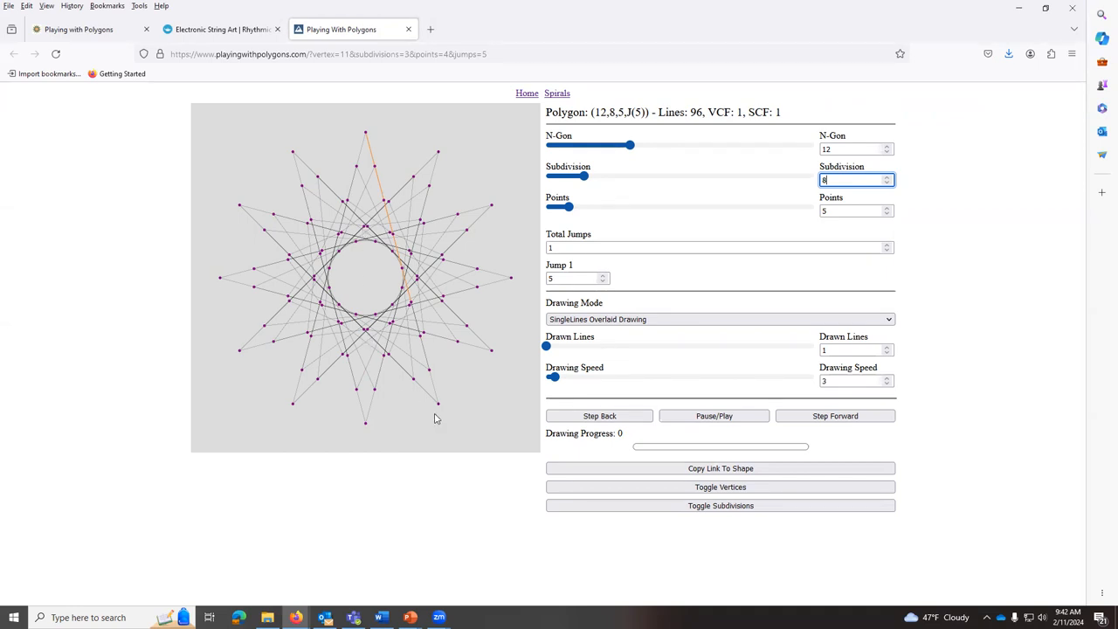
pyautogui.moveTo(419, 341)
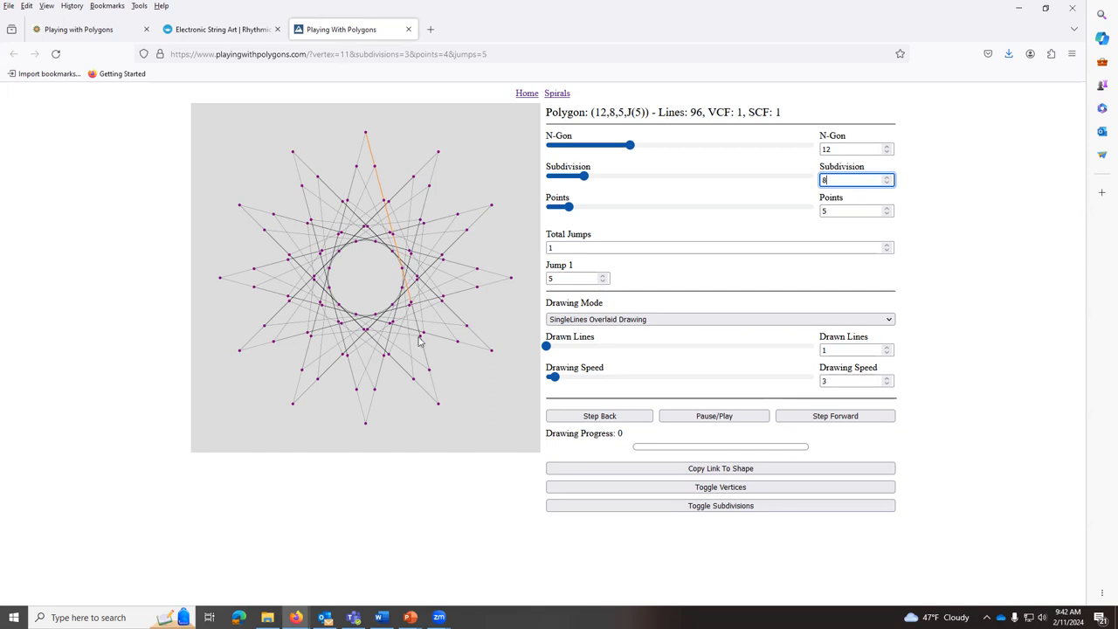
pyautogui.moveTo(415, 338)
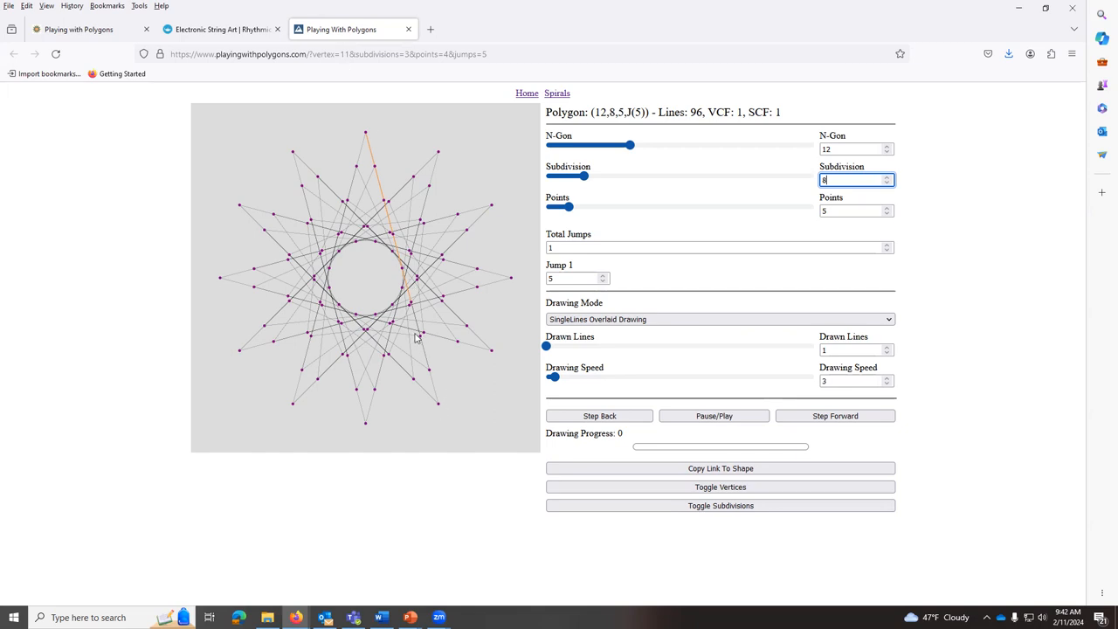
pyautogui.moveTo(438, 411)
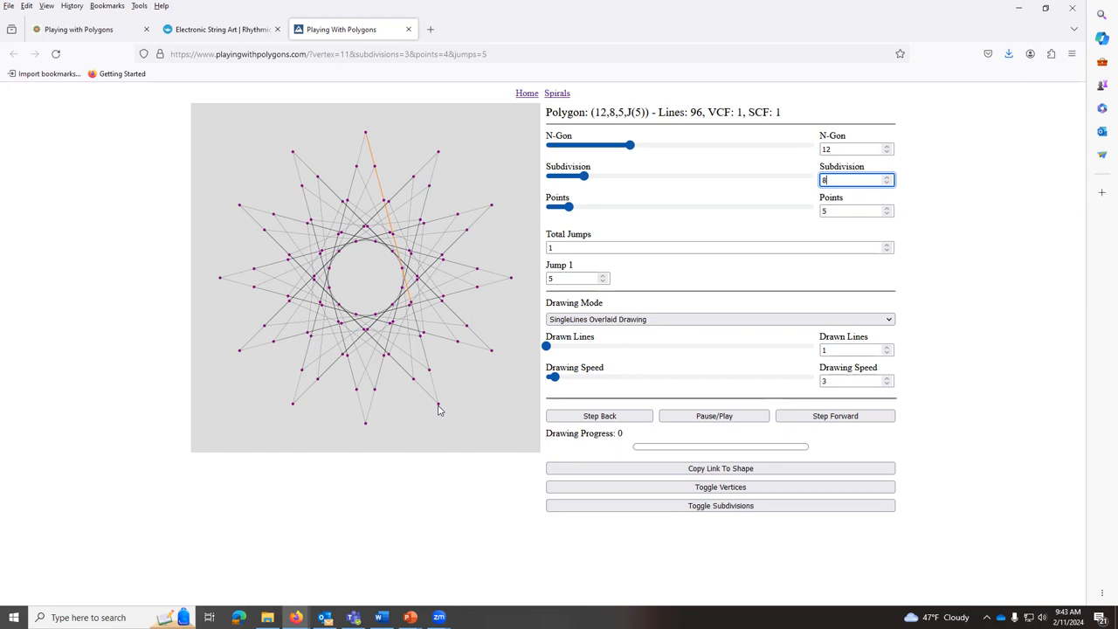
pyautogui.moveTo(364, 336)
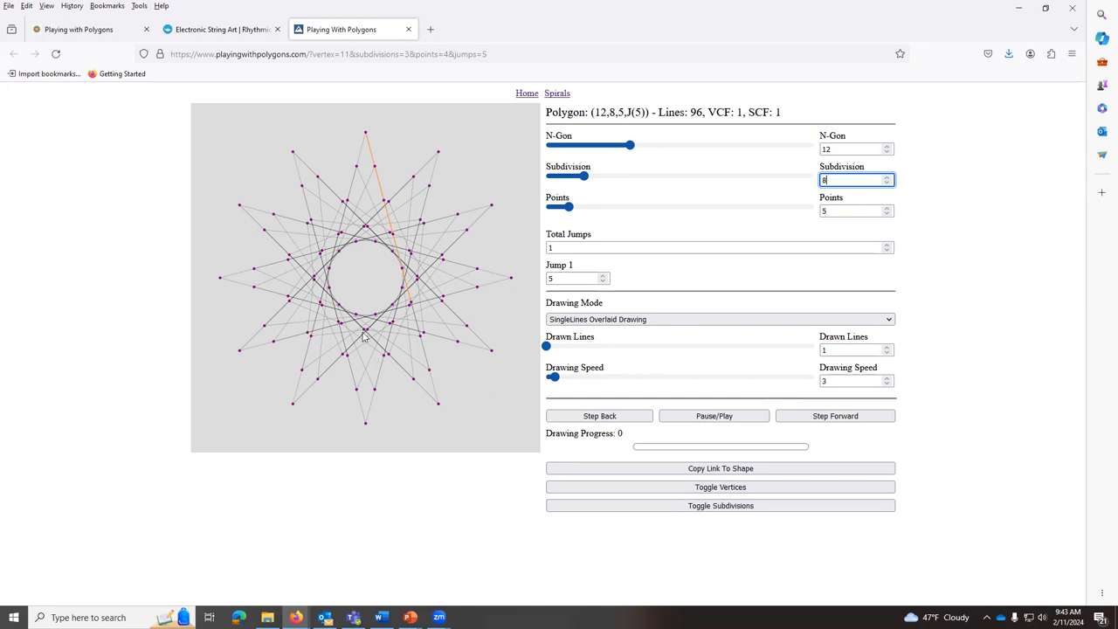
pyautogui.moveTo(835, 212)
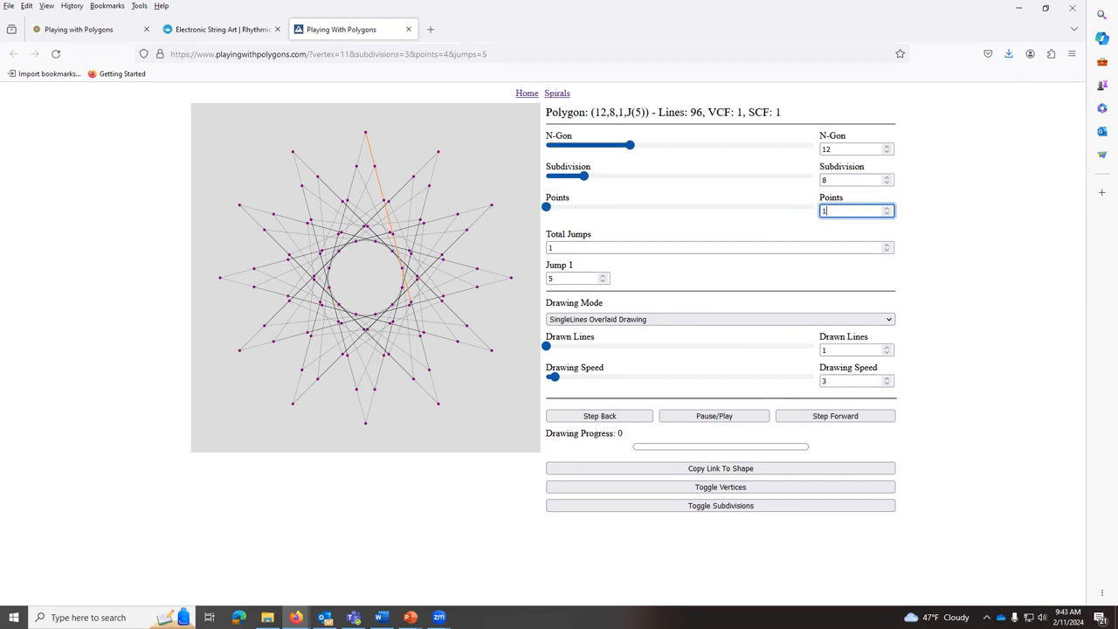
# - Enter 11 points, then toggle the subdivision dots off and back on
pyautogui.write('1')
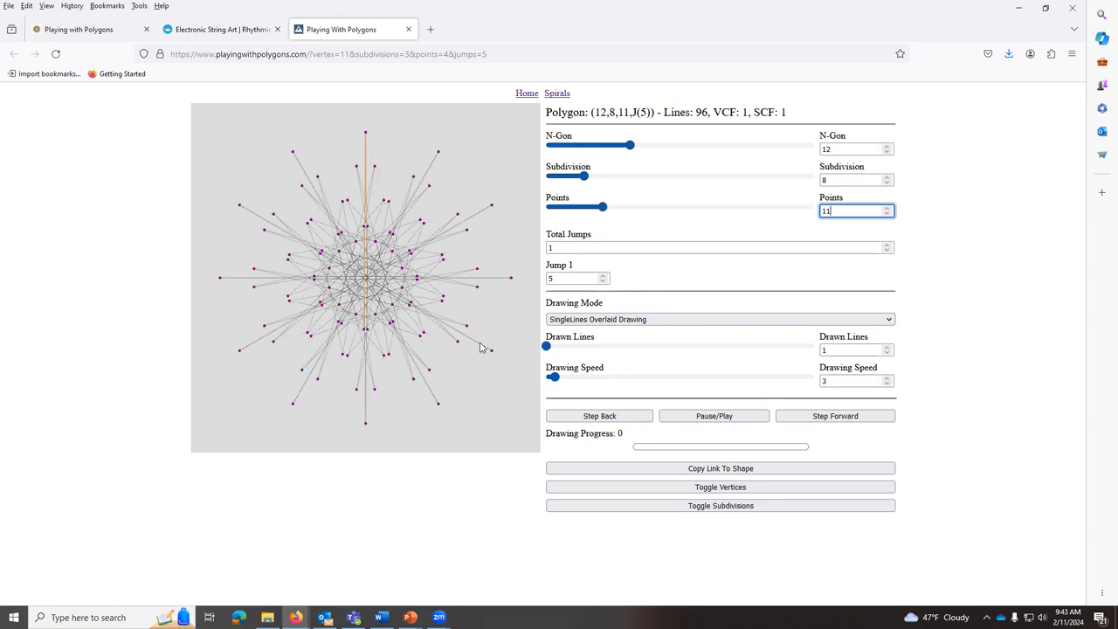
pyautogui.click(721, 504)
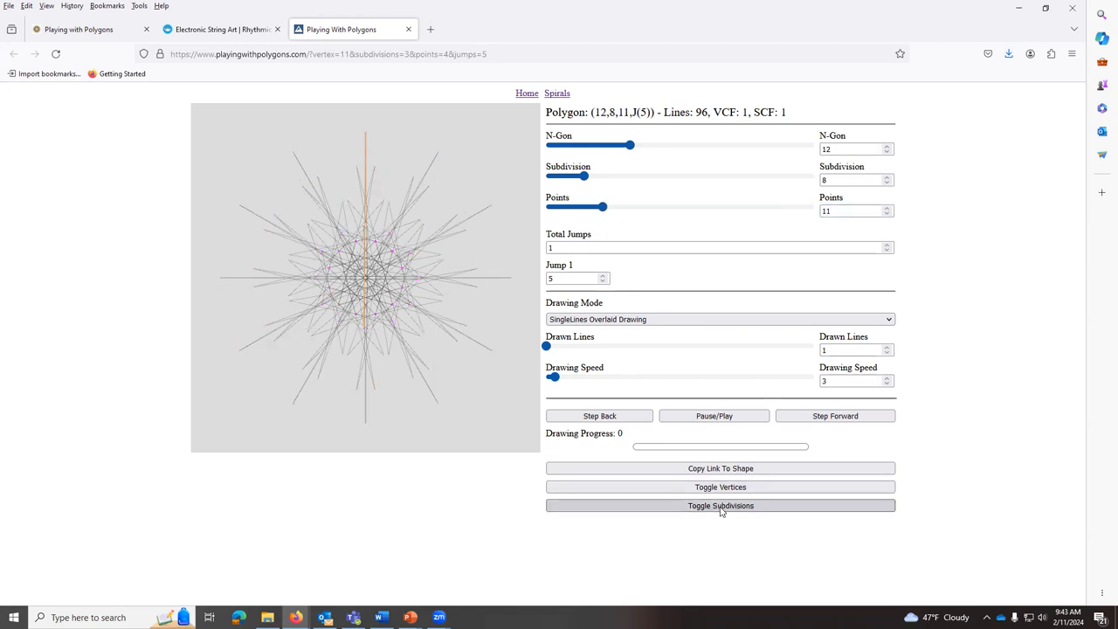
pyautogui.click(719, 504)
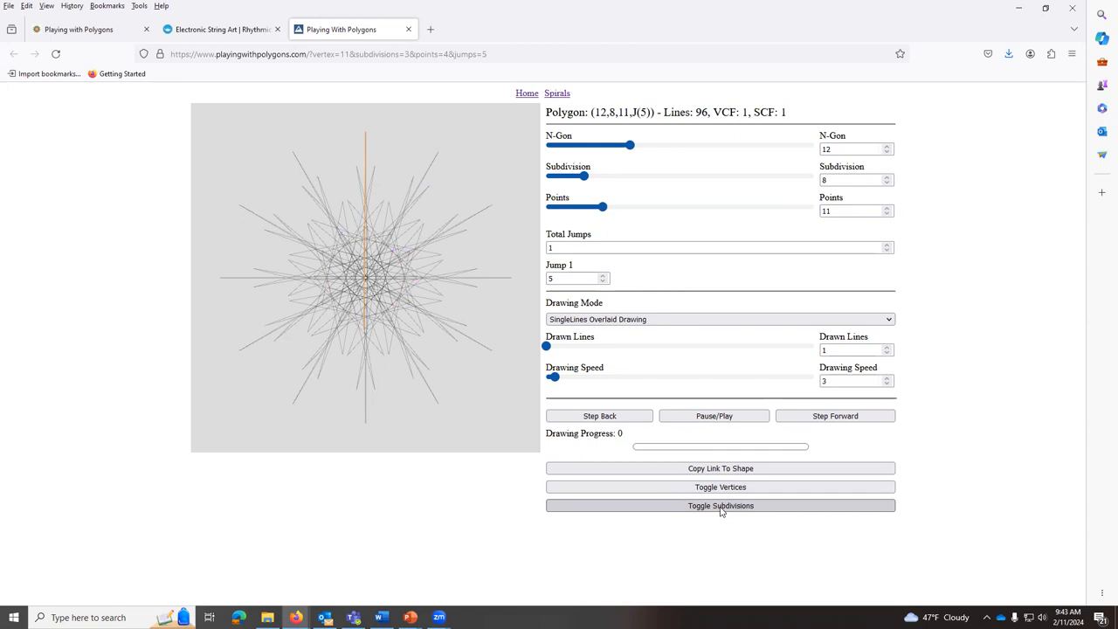
pyautogui.click(719, 505)
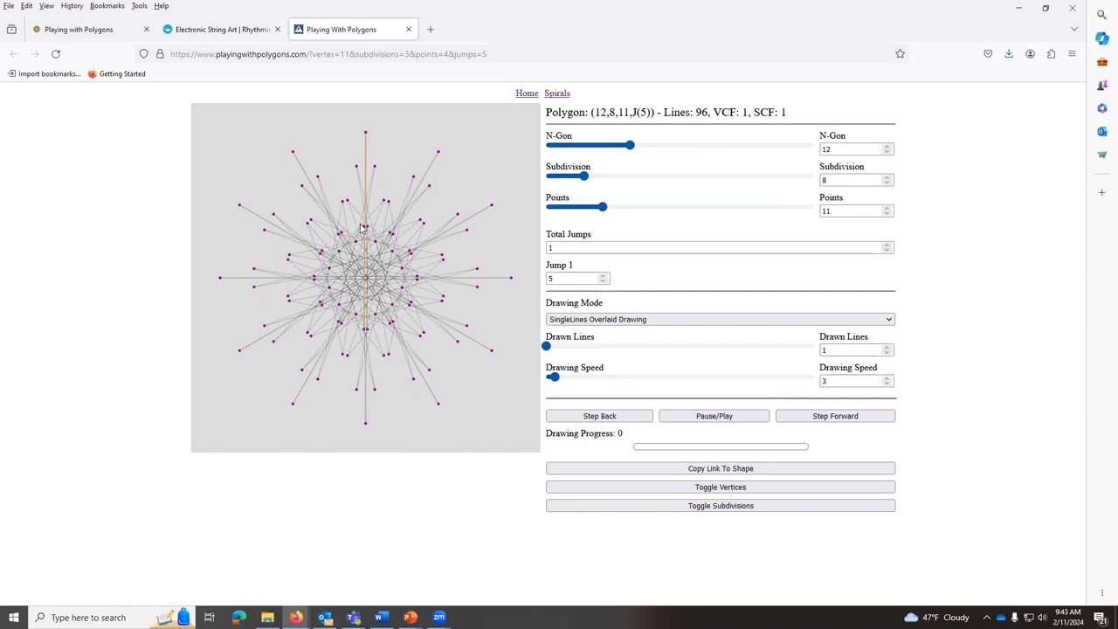
pyautogui.moveTo(374, 231)
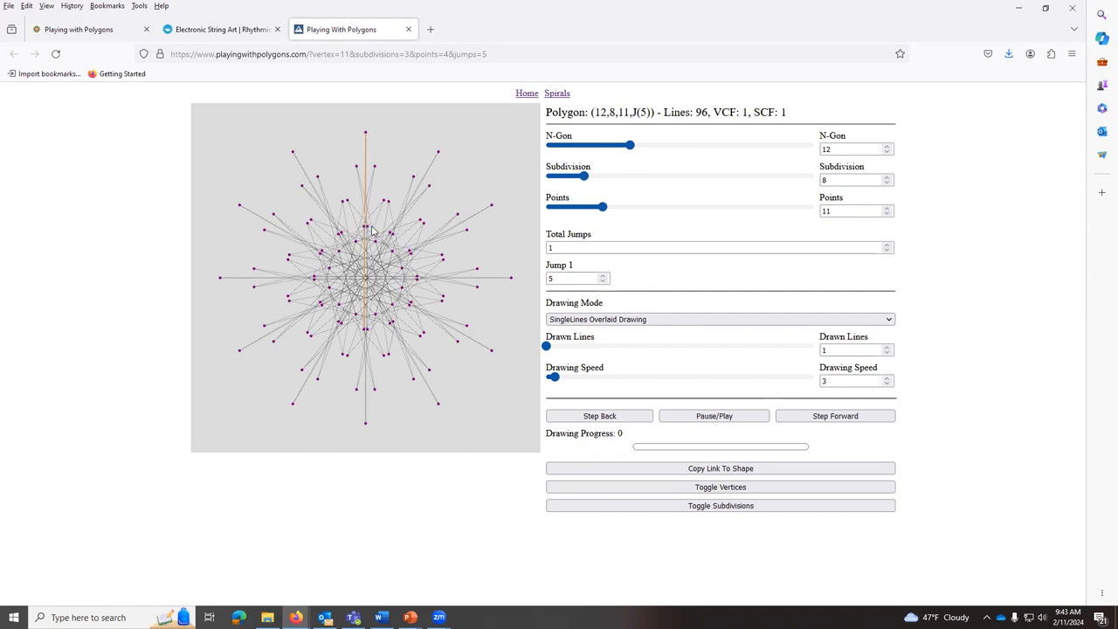
pyautogui.moveTo(855, 223)
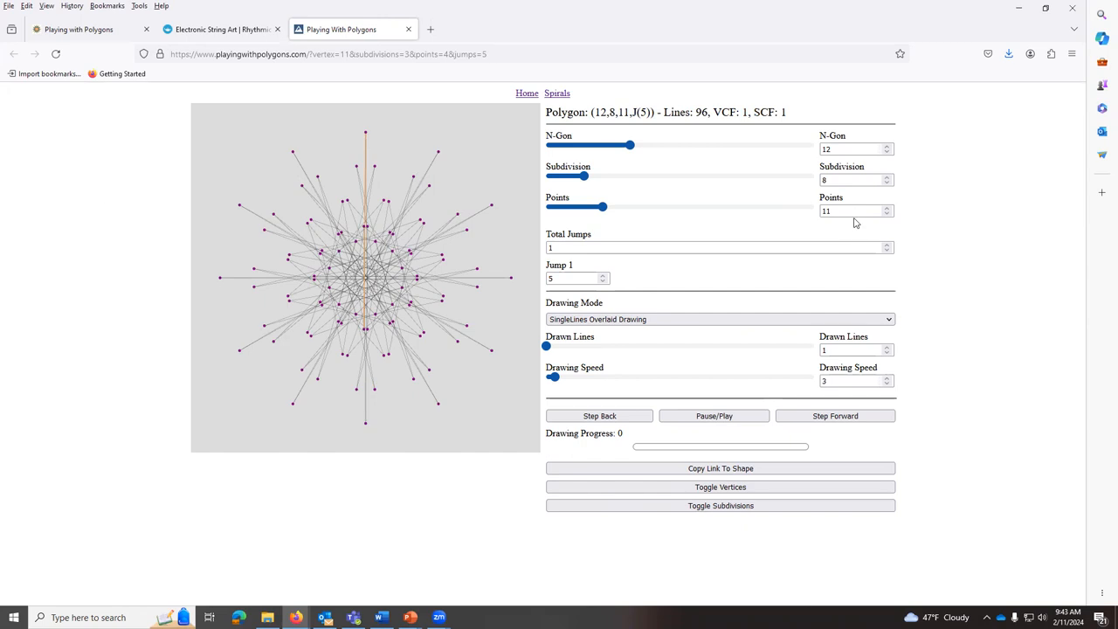
# - Set Points to 37 and hide the vertex markers
pyautogui.click(852, 211)
pyautogui.write('37')
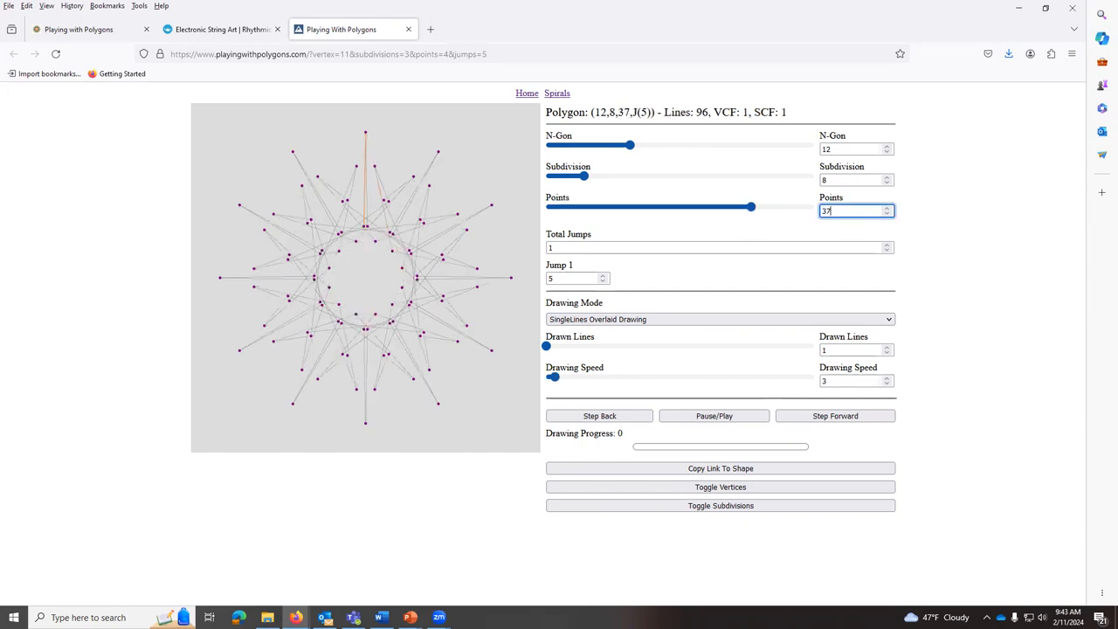
pyautogui.click(719, 506)
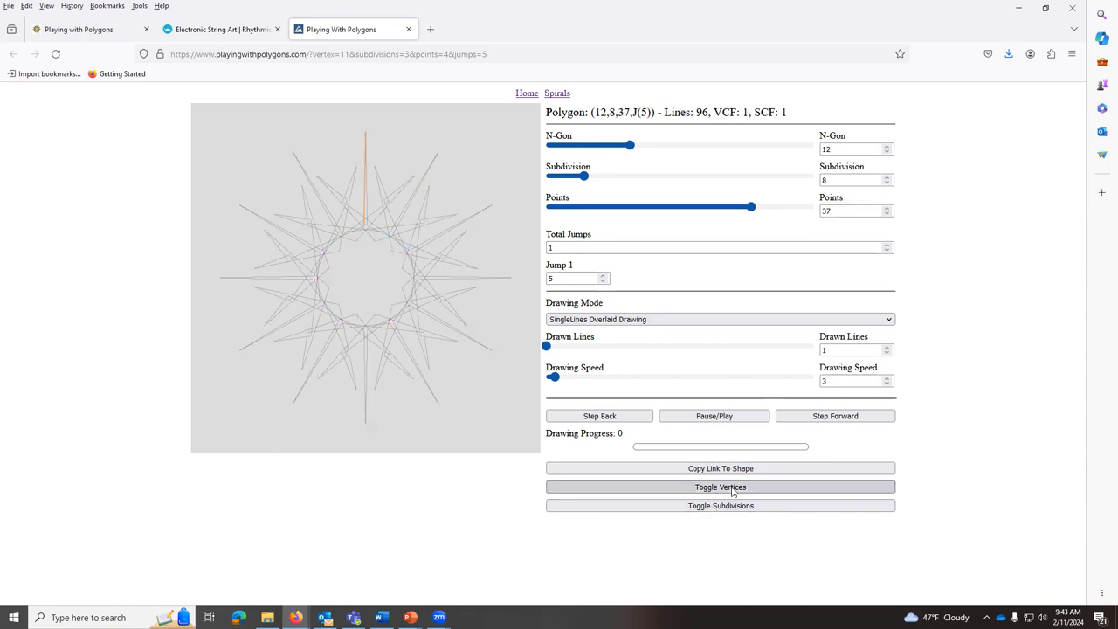
pyautogui.click(719, 487)
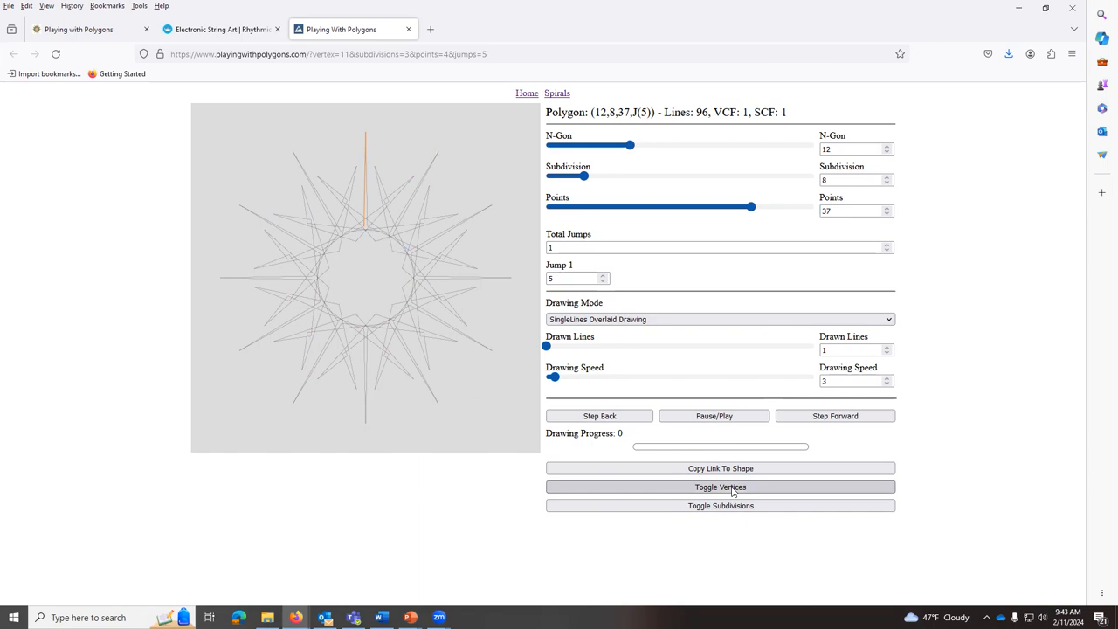